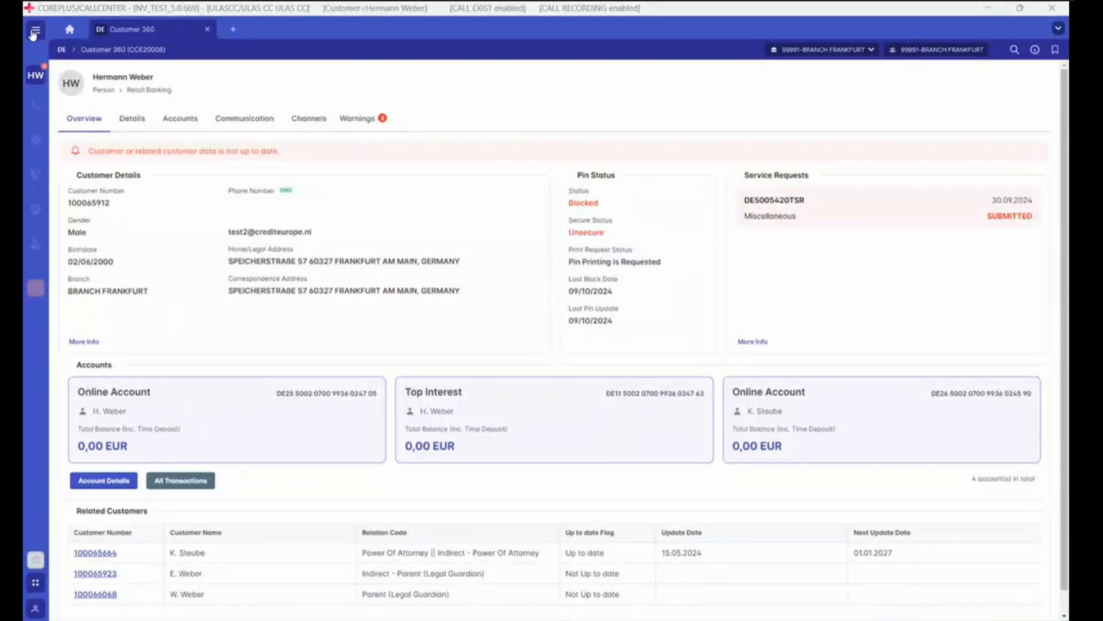
# Browse the TEST group in the main menu, then add a new screen-search tab beside Customer 360
pyautogui.click(35, 30)
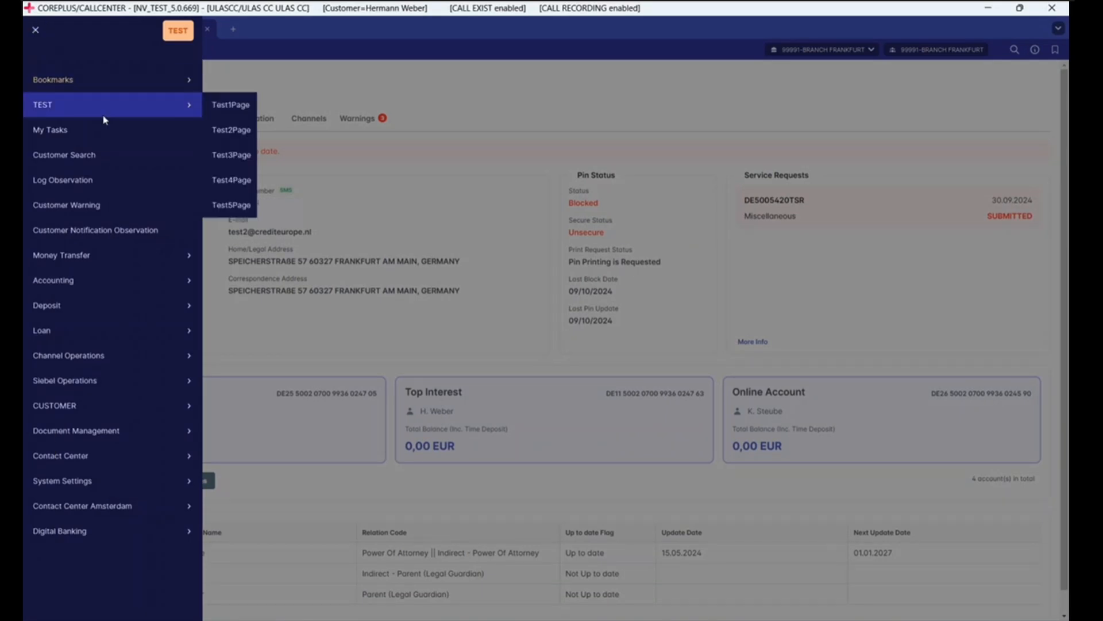
pyautogui.click(62, 255)
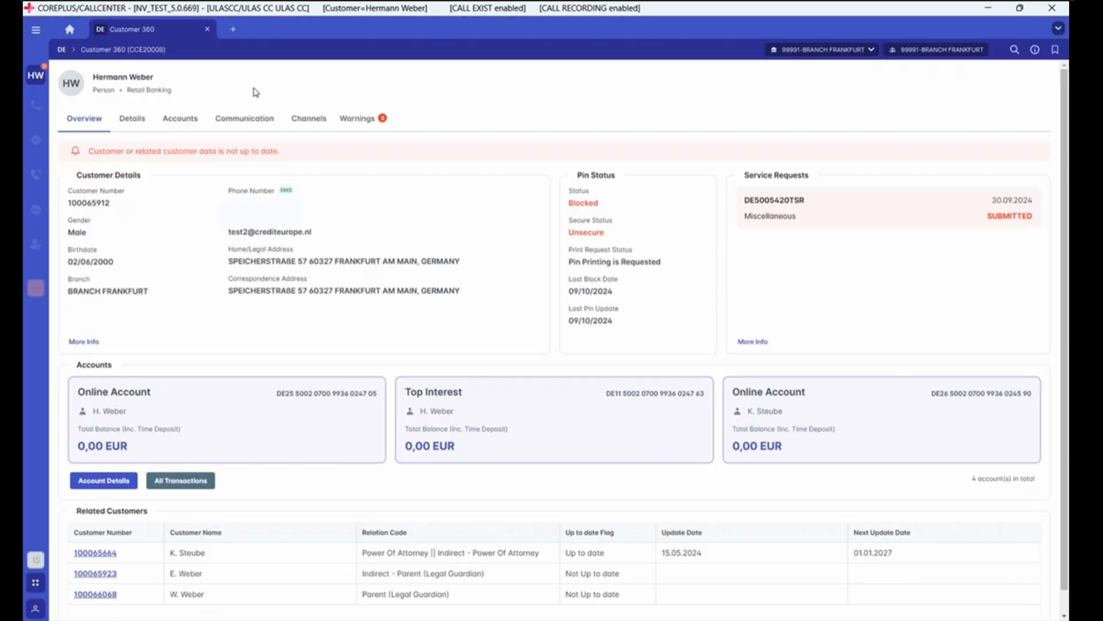
pyautogui.click(232, 29)
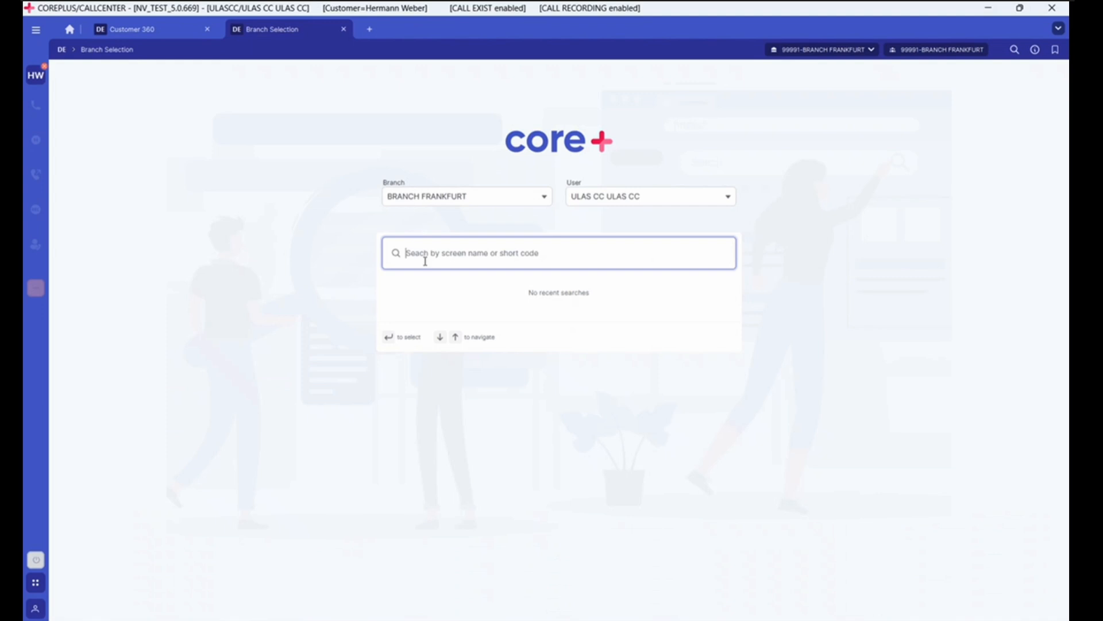
# Search 'time deposit', load Open Time Deposits Observation (DEP70470), and return to the Customer 360 tab
pyautogui.write('time deposit')
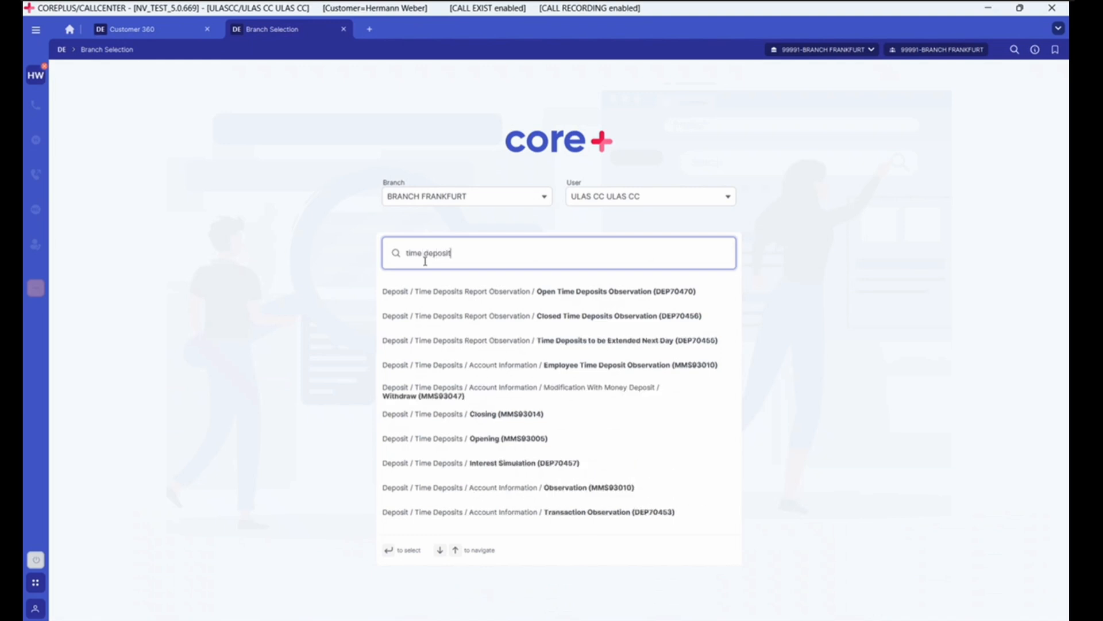
pyautogui.click(593, 292)
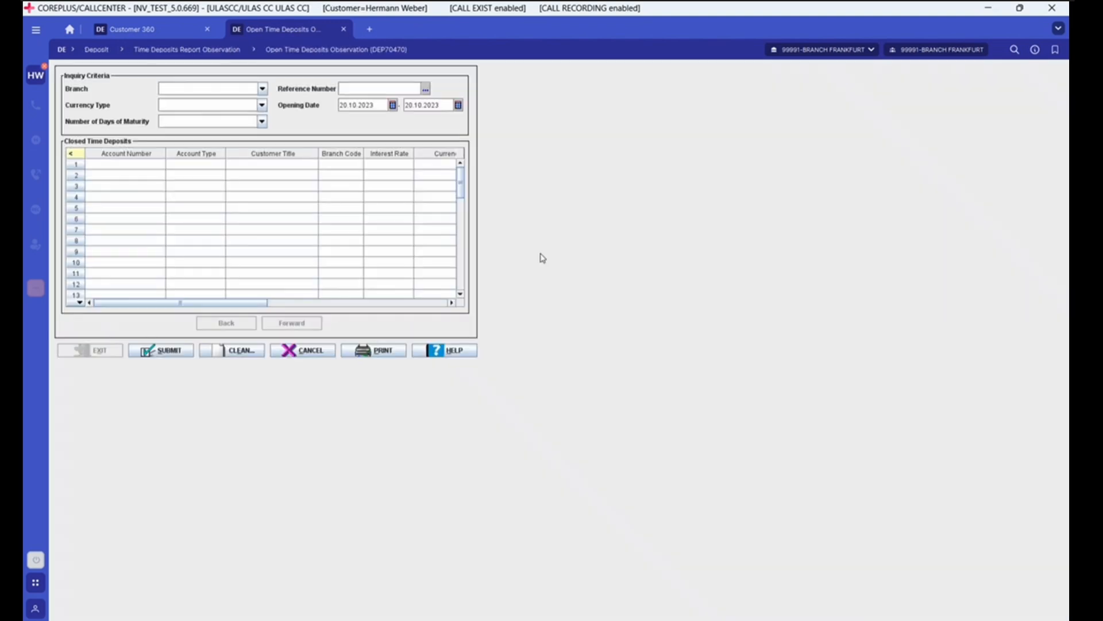
pyautogui.moveTo(162, 337)
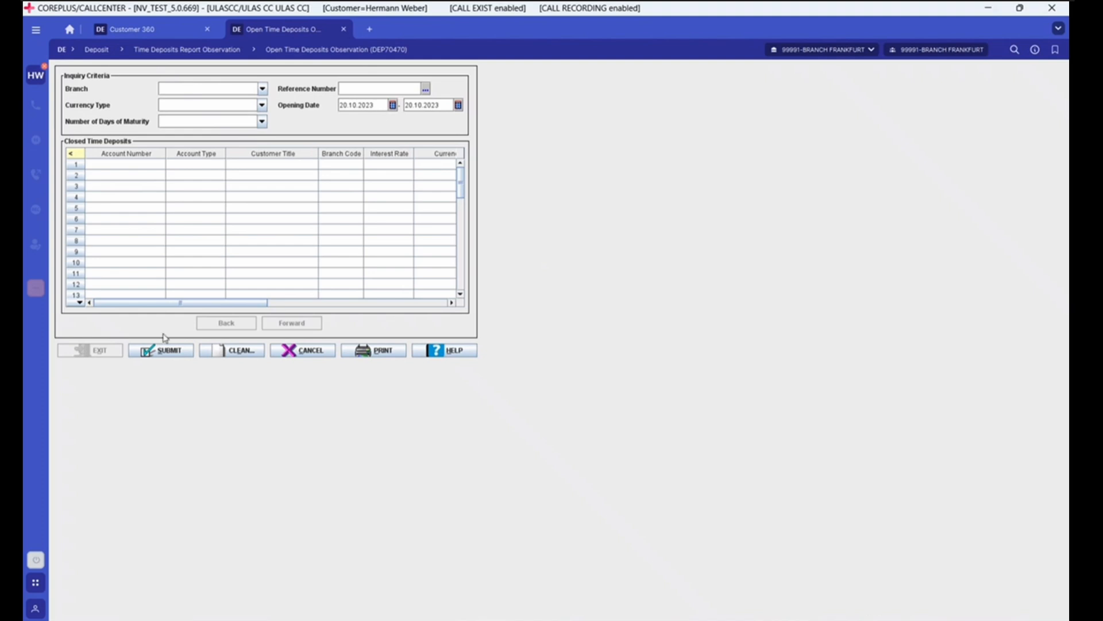
pyautogui.click(129, 30)
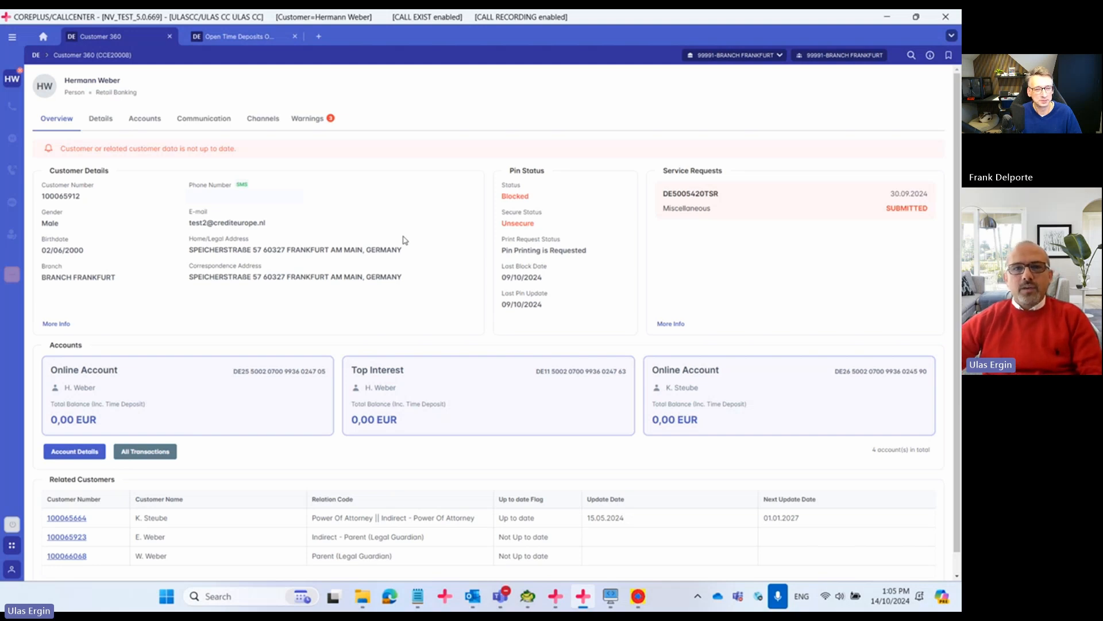
pyautogui.moveTo(291, 162)
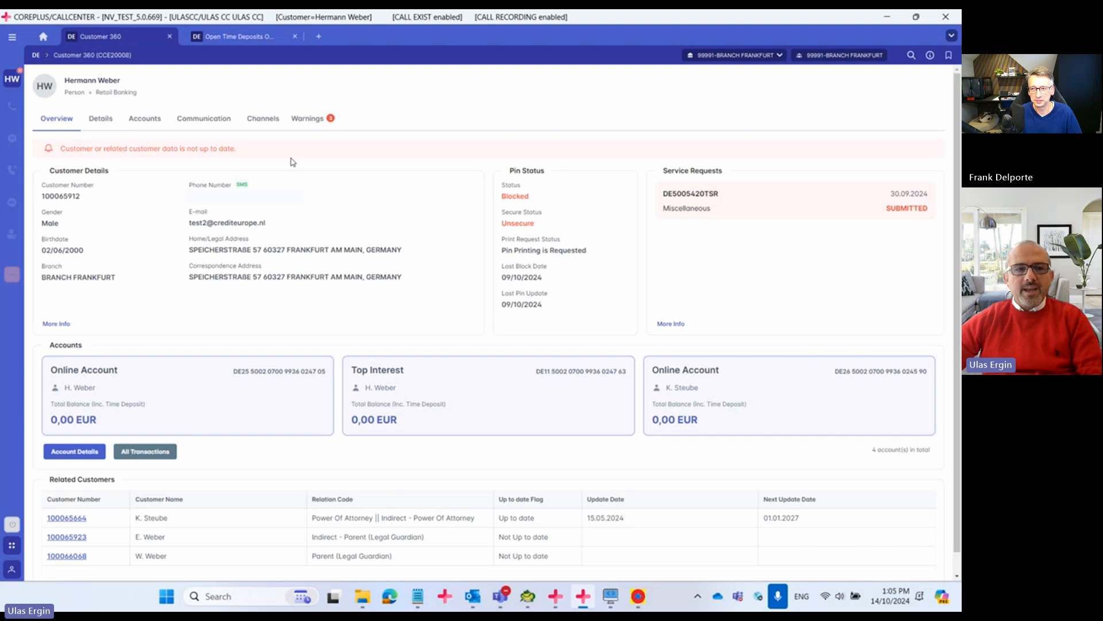
pyautogui.moveTo(296, 165)
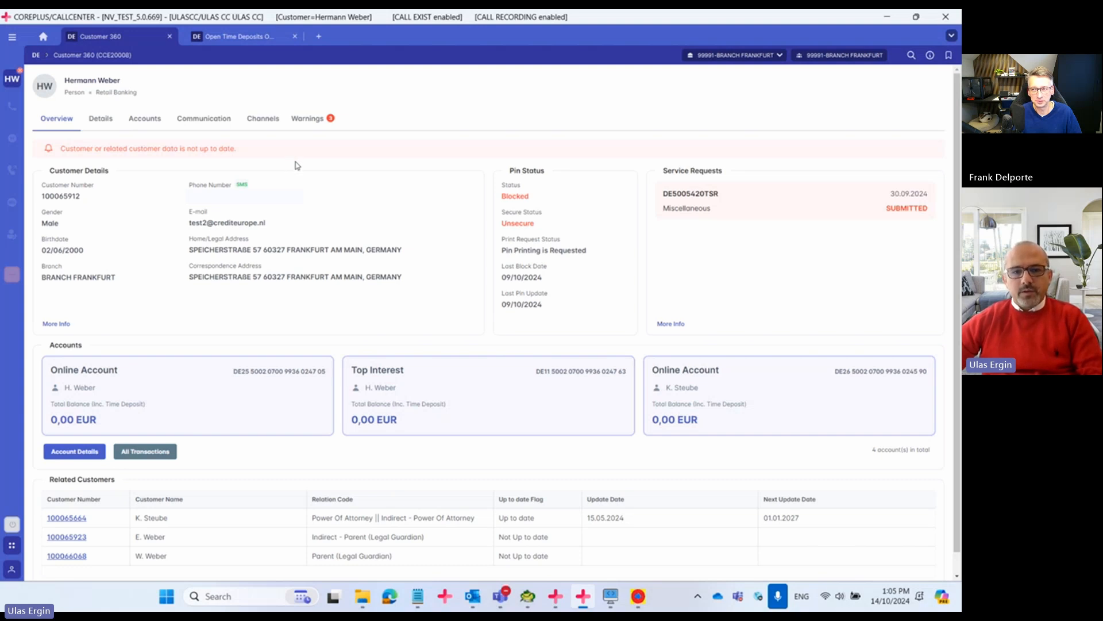
# Browse the main menu and My Tasks from the Customer 360 tab
pyautogui.click(43, 39)
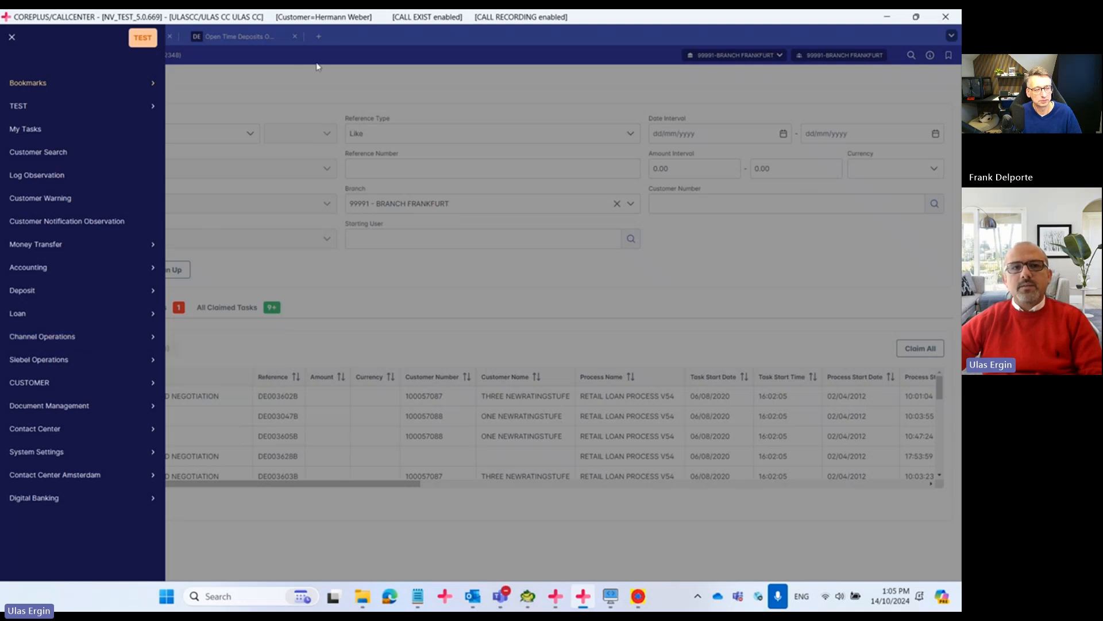
pyautogui.click(19, 40)
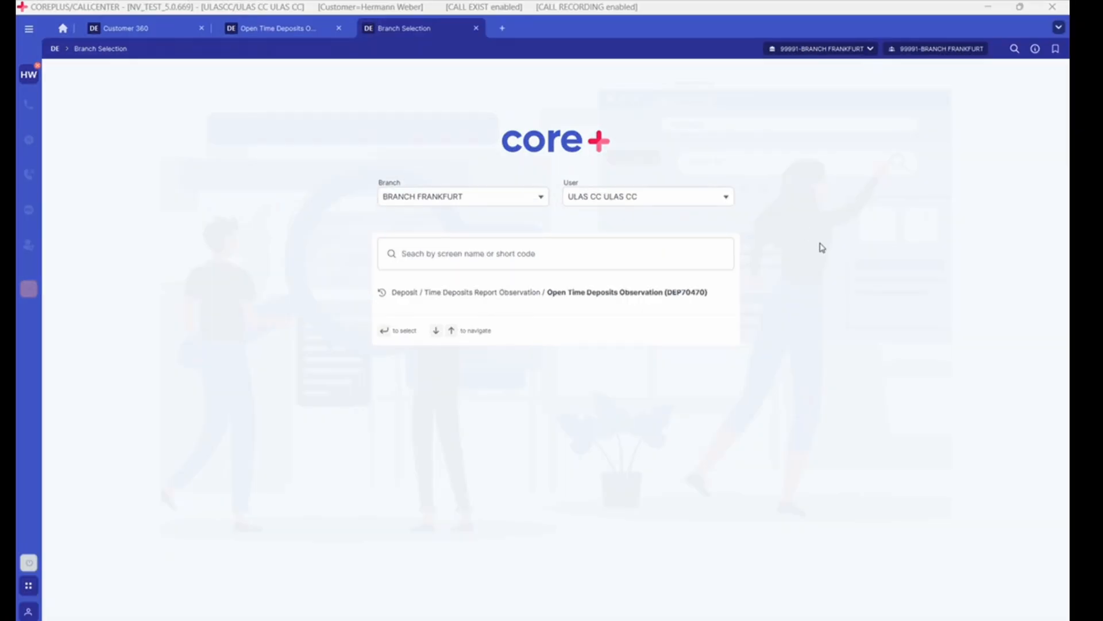
pyautogui.moveTo(664, 515)
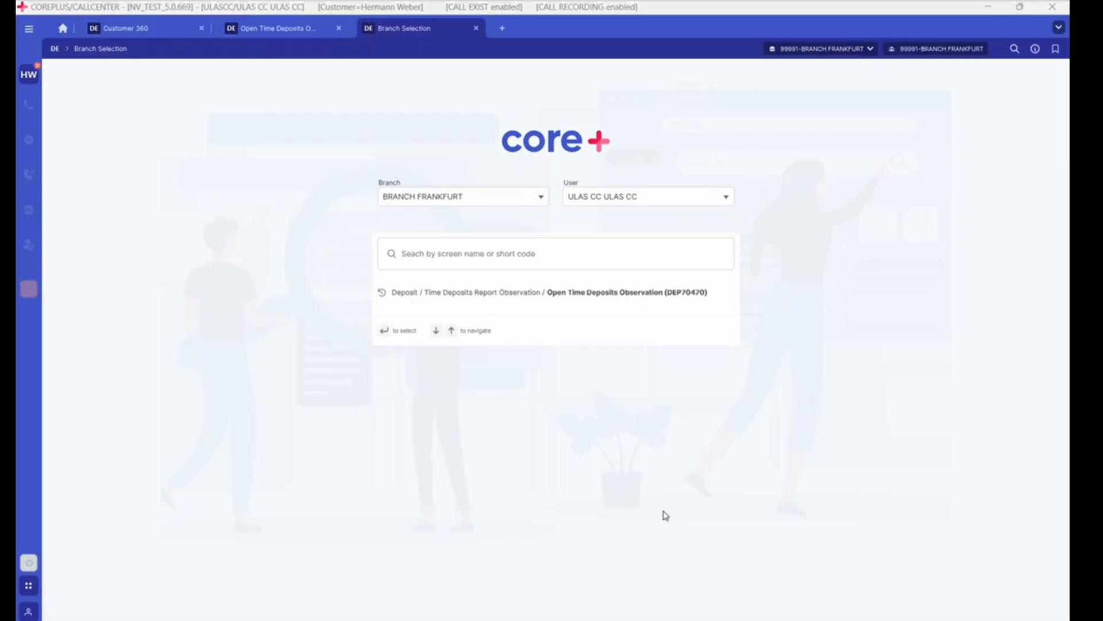
pyautogui.moveTo(627, 418)
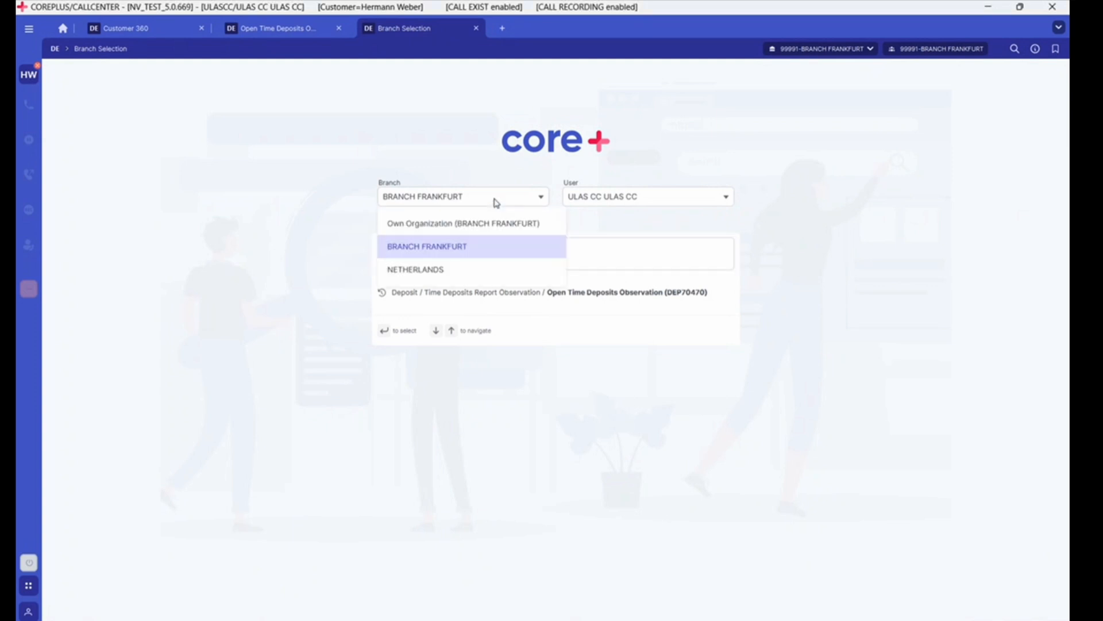
pyautogui.click(427, 246)
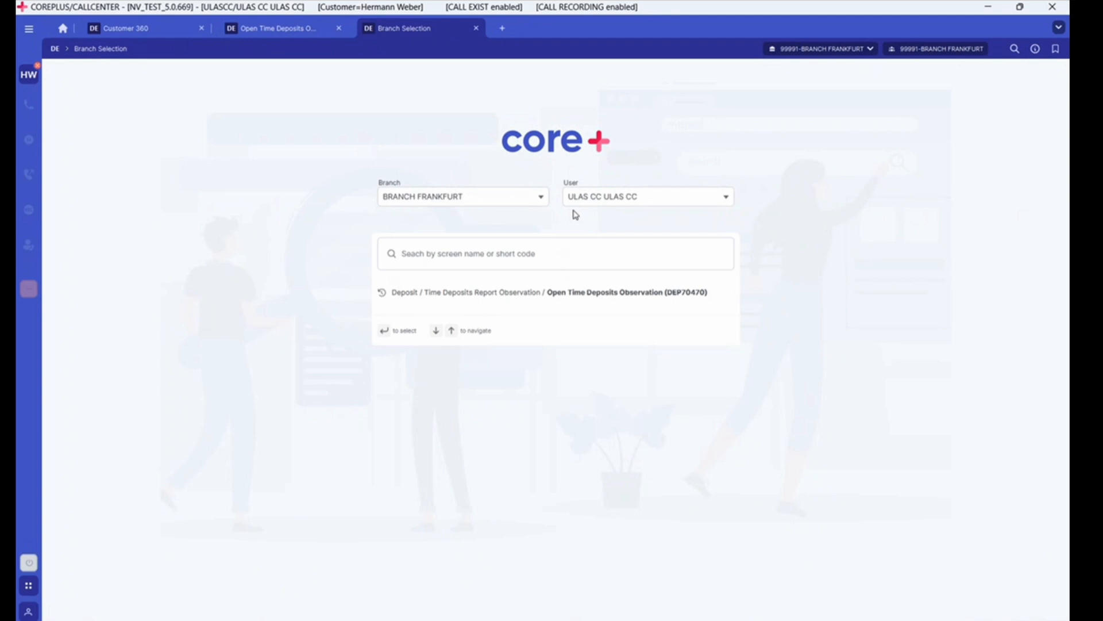
pyautogui.moveTo(616, 197)
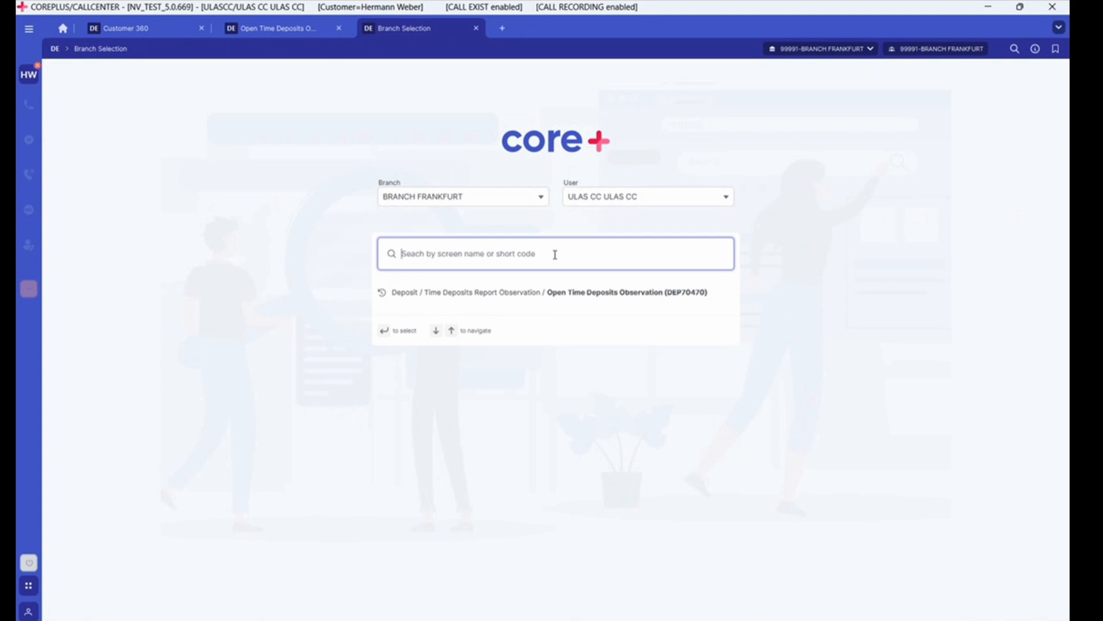
pyautogui.moveTo(578, 298)
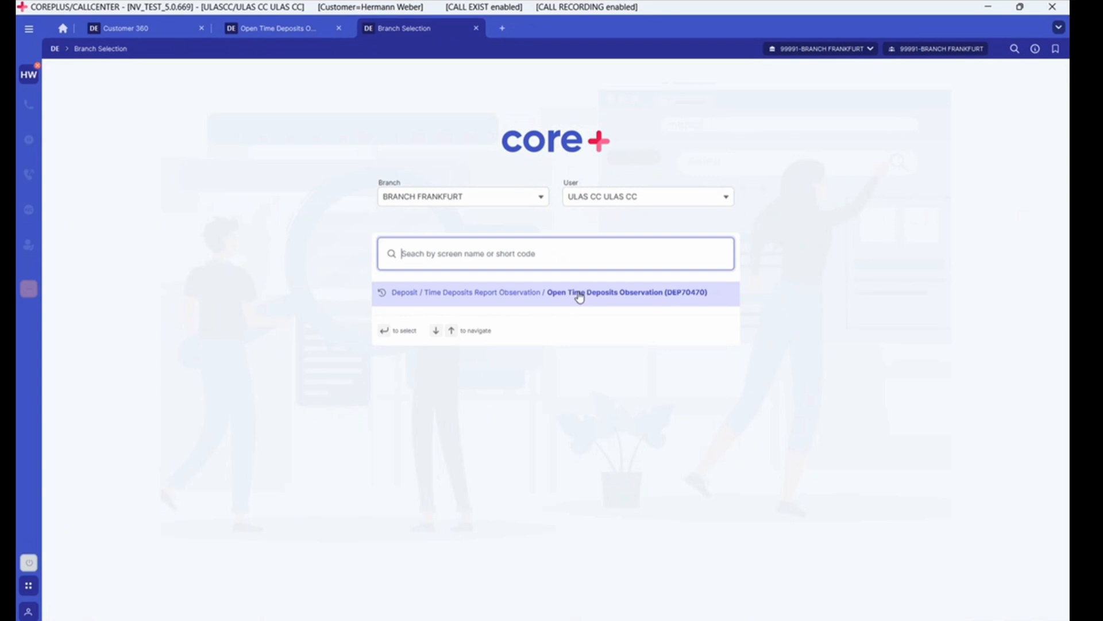
pyautogui.moveTo(550, 301)
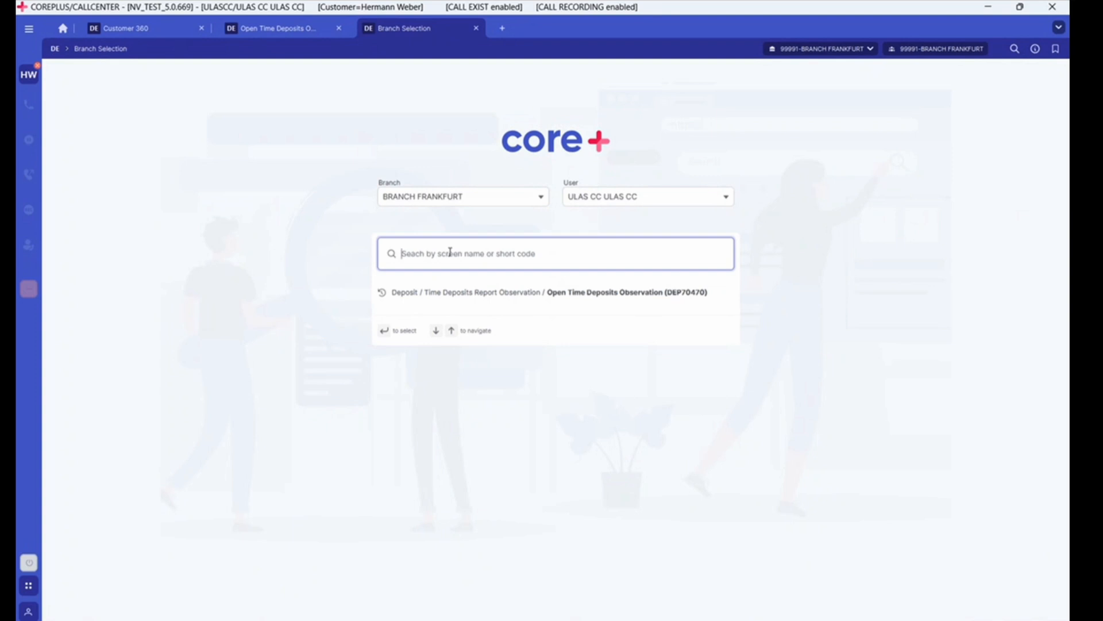
# Search 'user role', then cancel Intermediary User Observation (RDC10002) and confirm leaving it
pyautogui.write('user role')
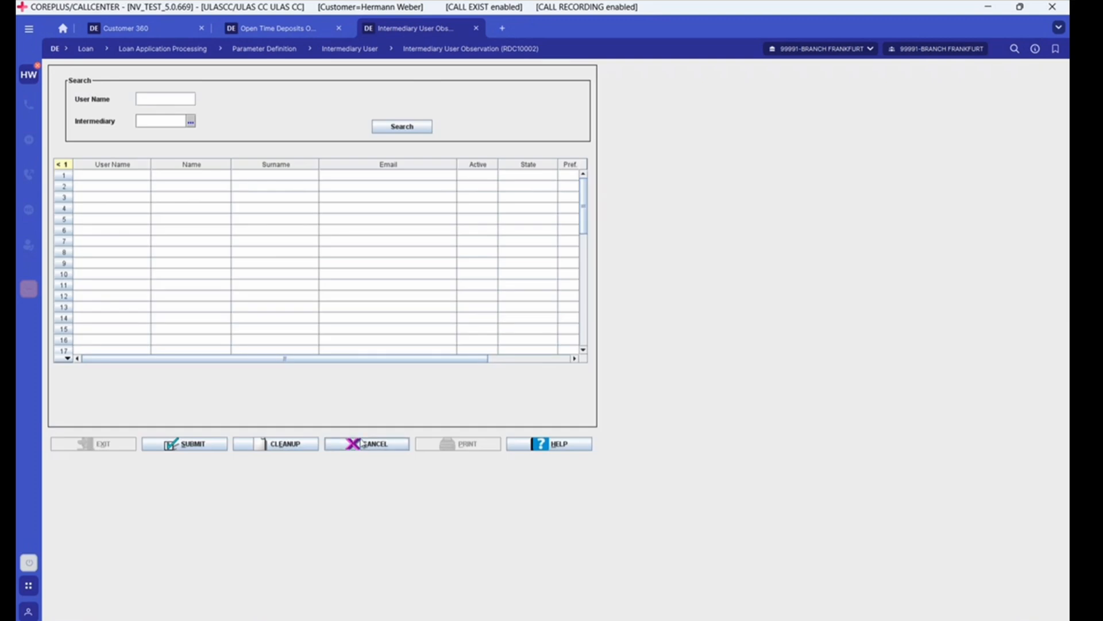
pyautogui.click(366, 444)
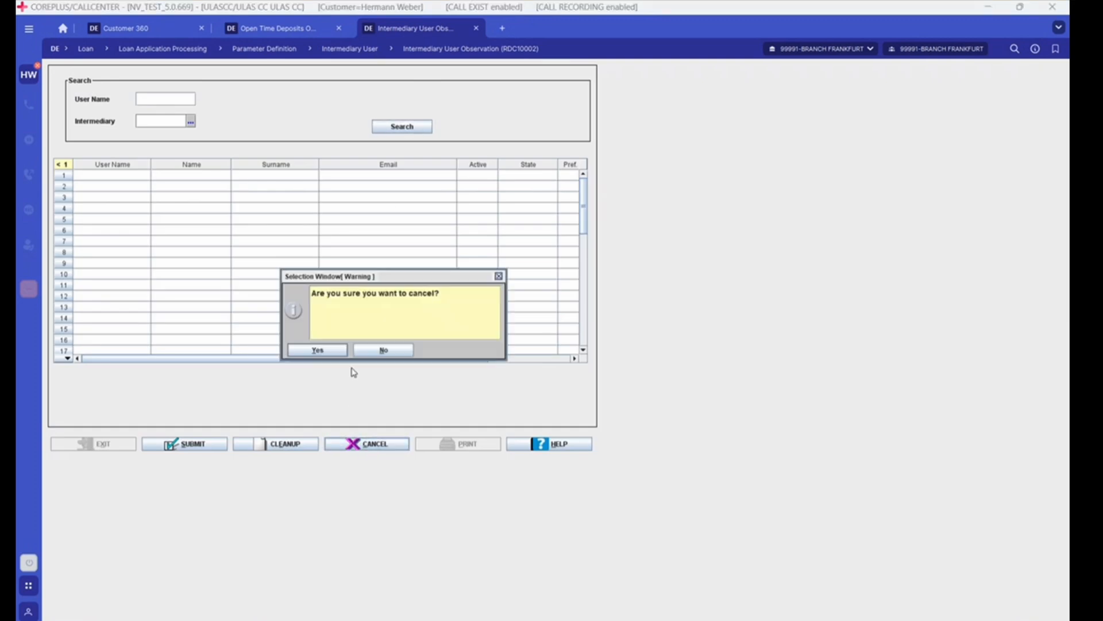
pyautogui.click(317, 350)
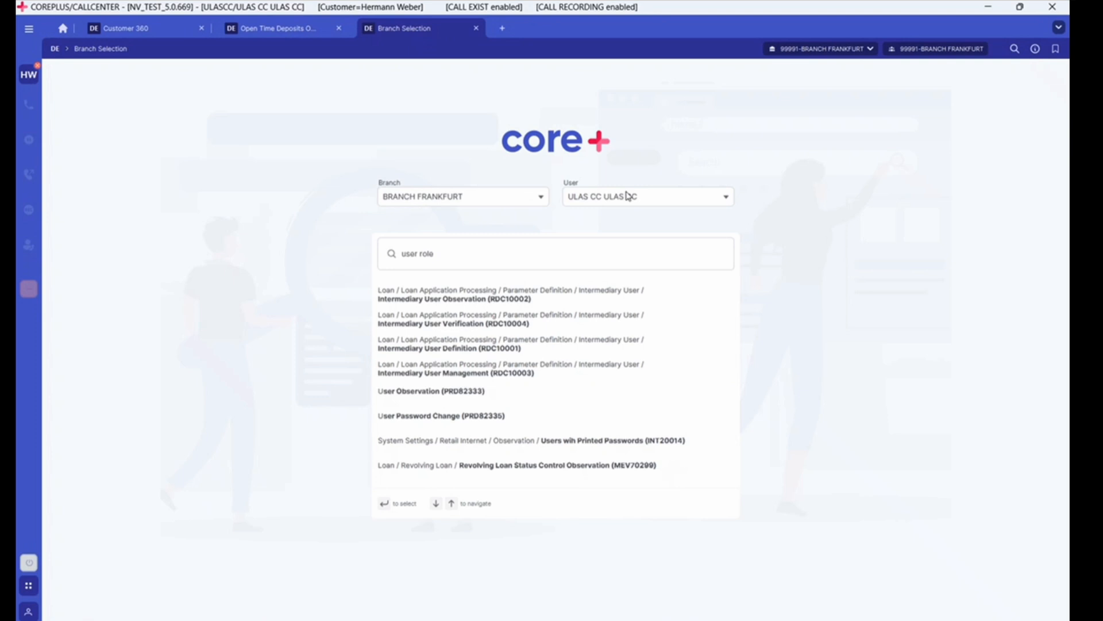
pyautogui.moveTo(35, 170)
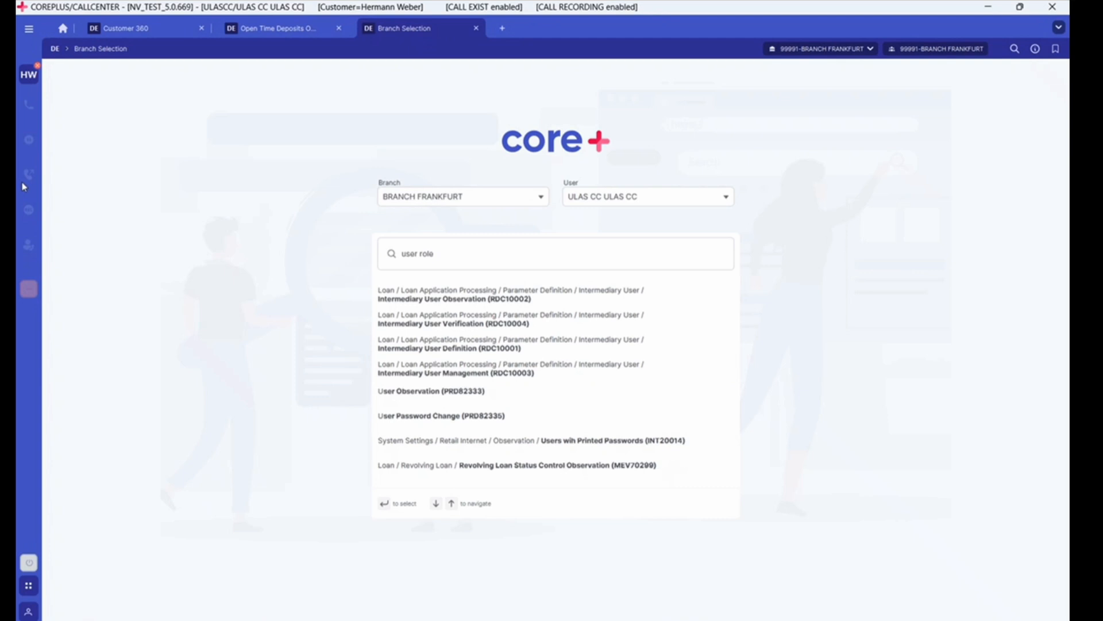
pyautogui.moveTo(21, 156)
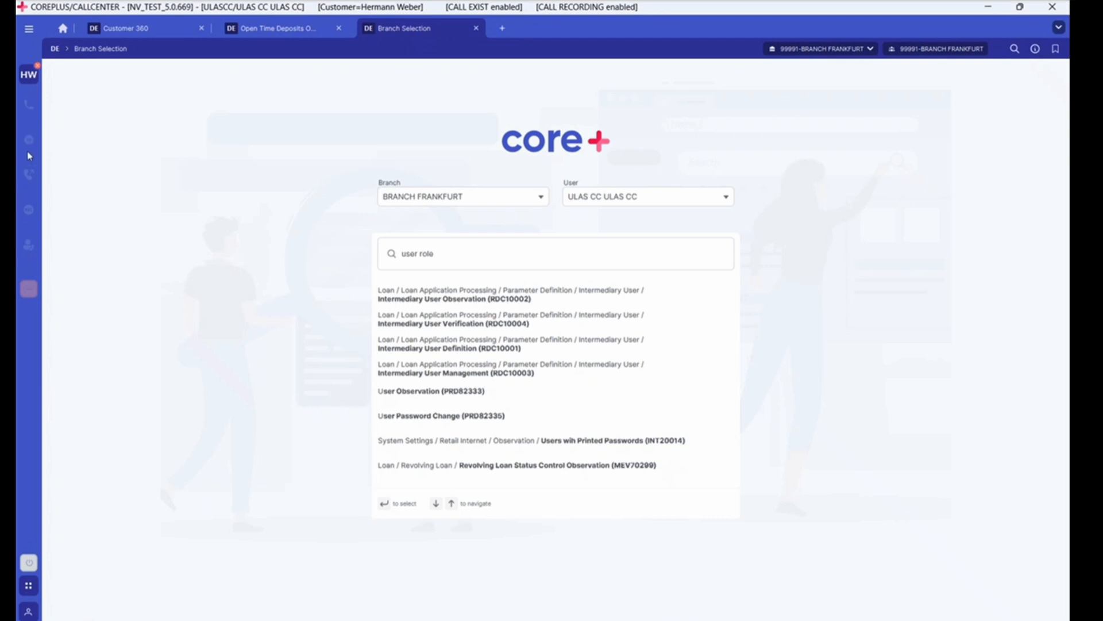
pyautogui.moveTo(32, 218)
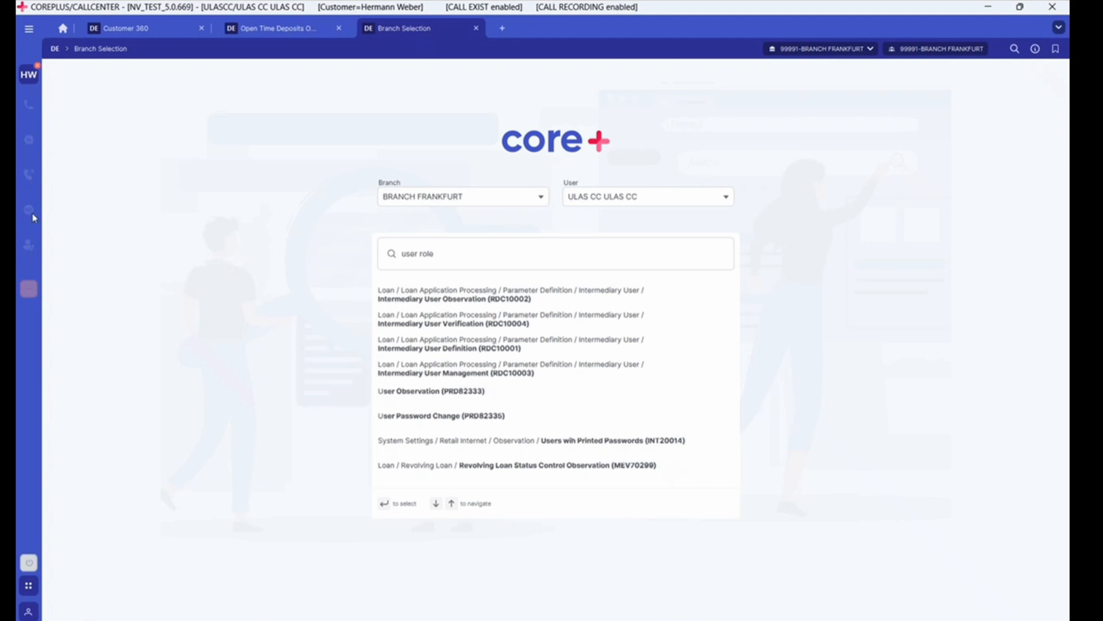
pyautogui.moveTo(64, 229)
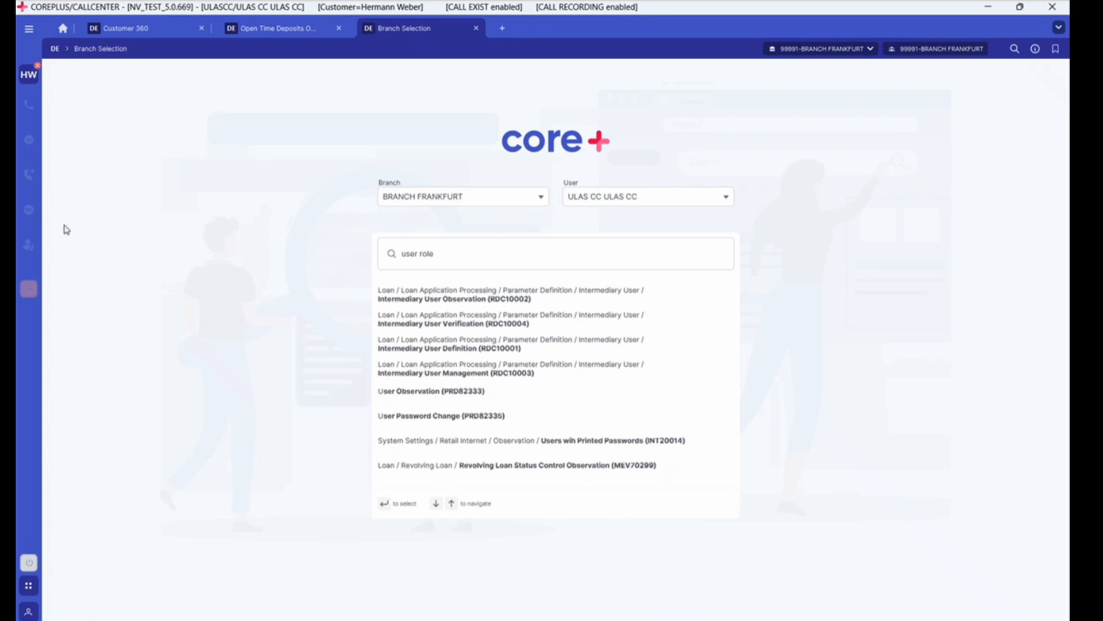
pyautogui.moveTo(39, 234)
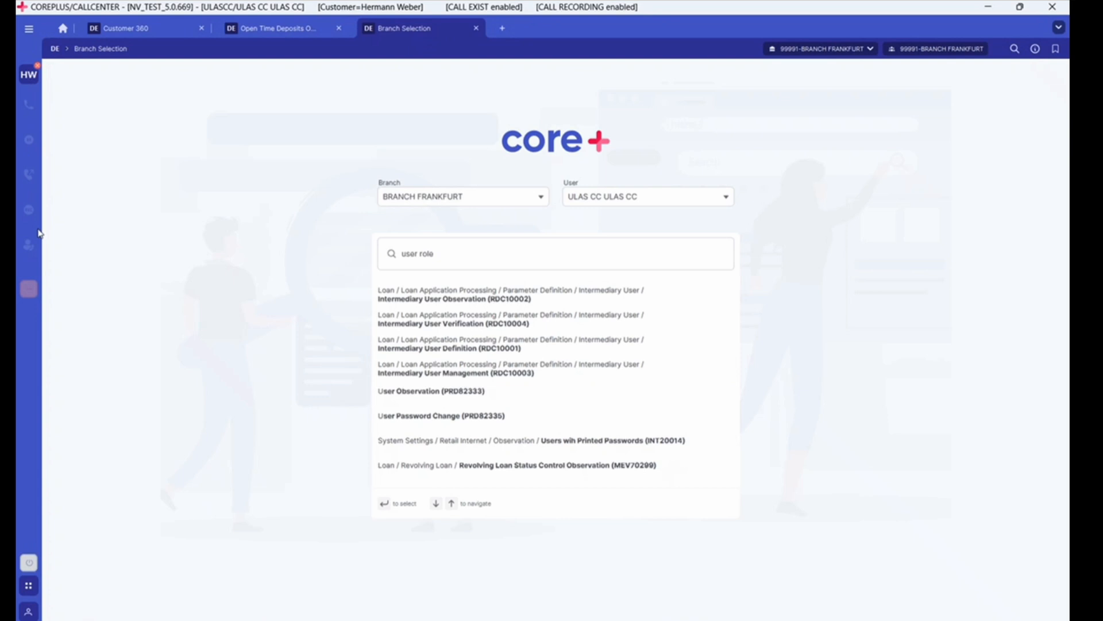
pyautogui.moveTo(21, 102)
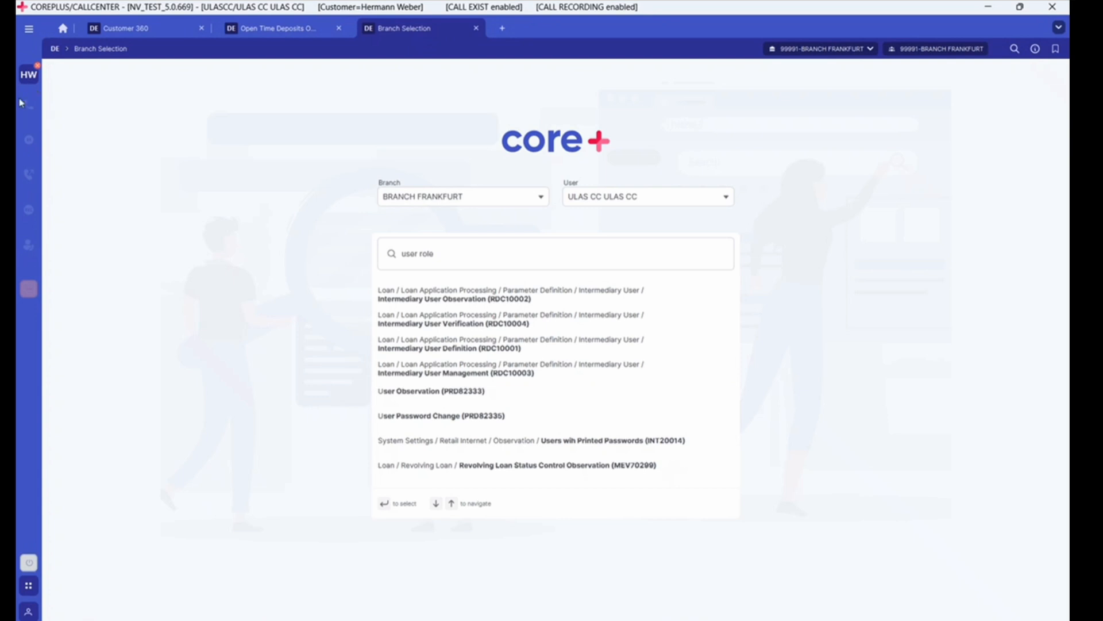
# Load User and Role Observation for user CEBNL00000 with its roles and authorized branches
pyautogui.click(25, 75)
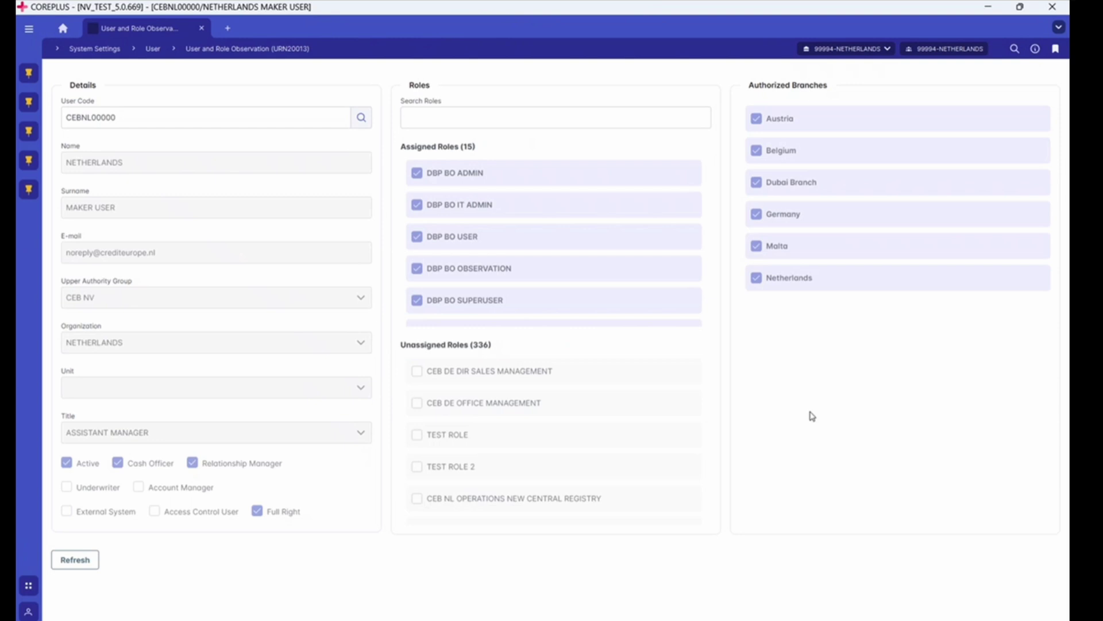
pyautogui.moveTo(53, 303)
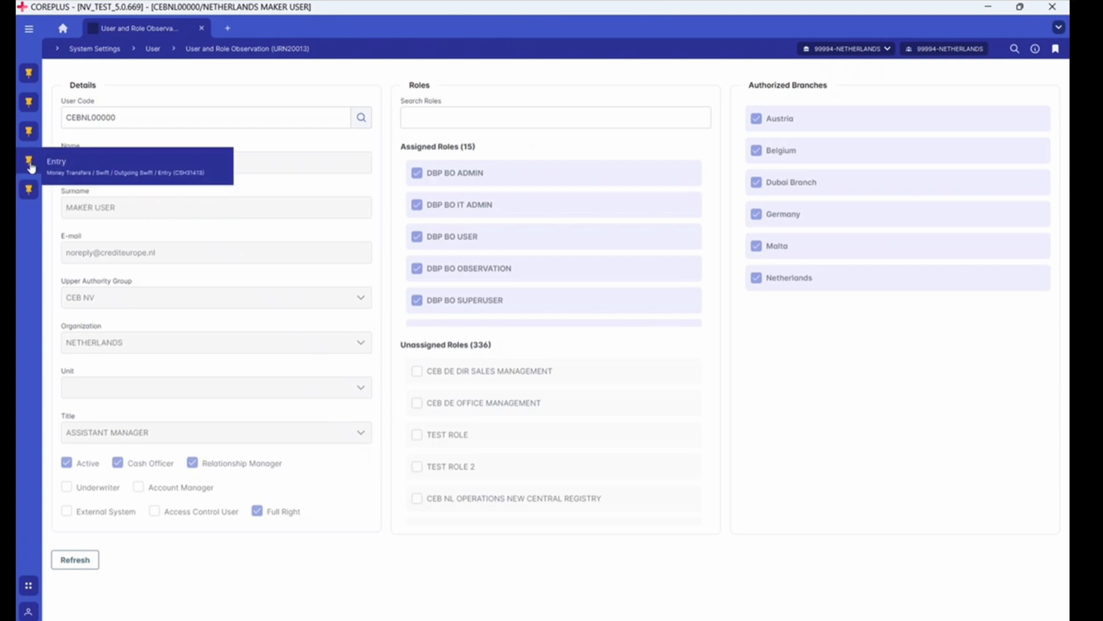
# Clear the loaded user, then review and close the bookmarks and history panel
pyautogui.click(27, 159)
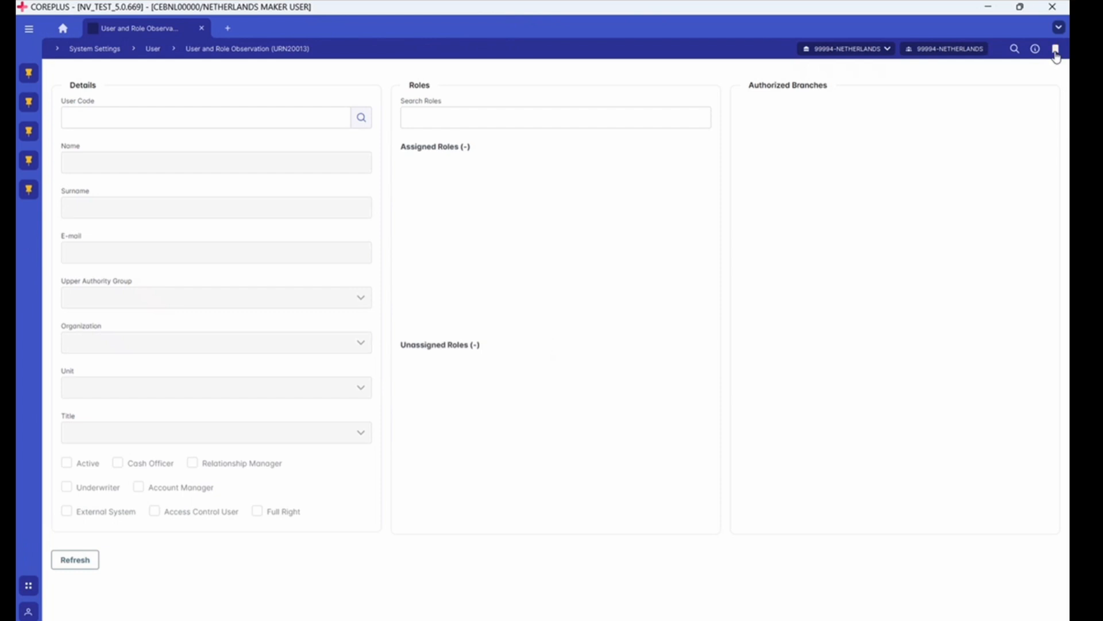
pyautogui.click(1055, 48)
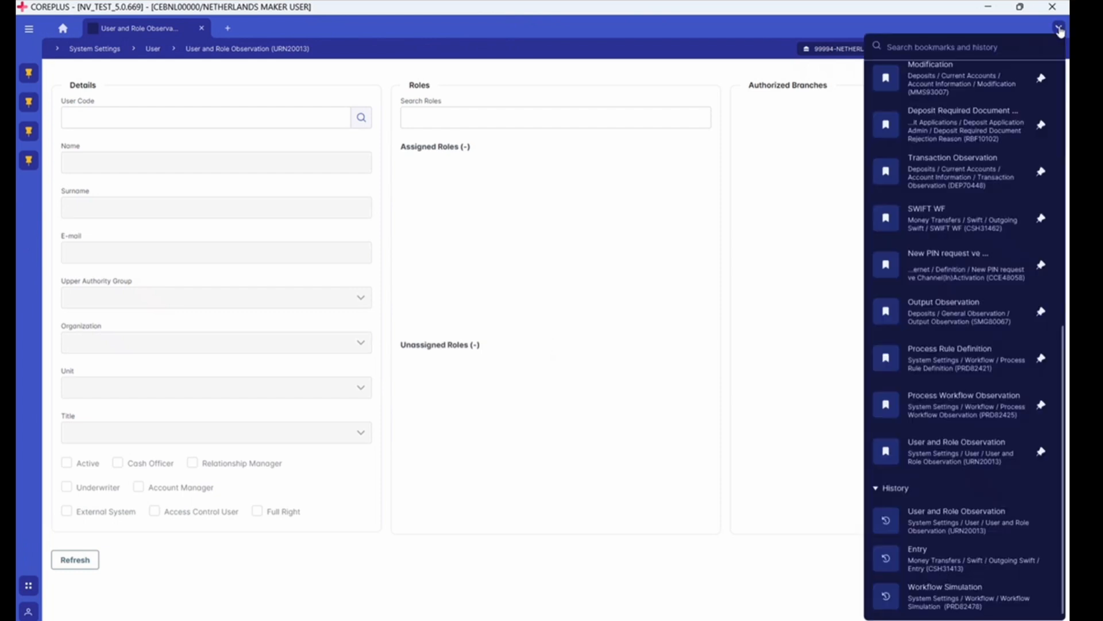
pyautogui.moveTo(1047, 185)
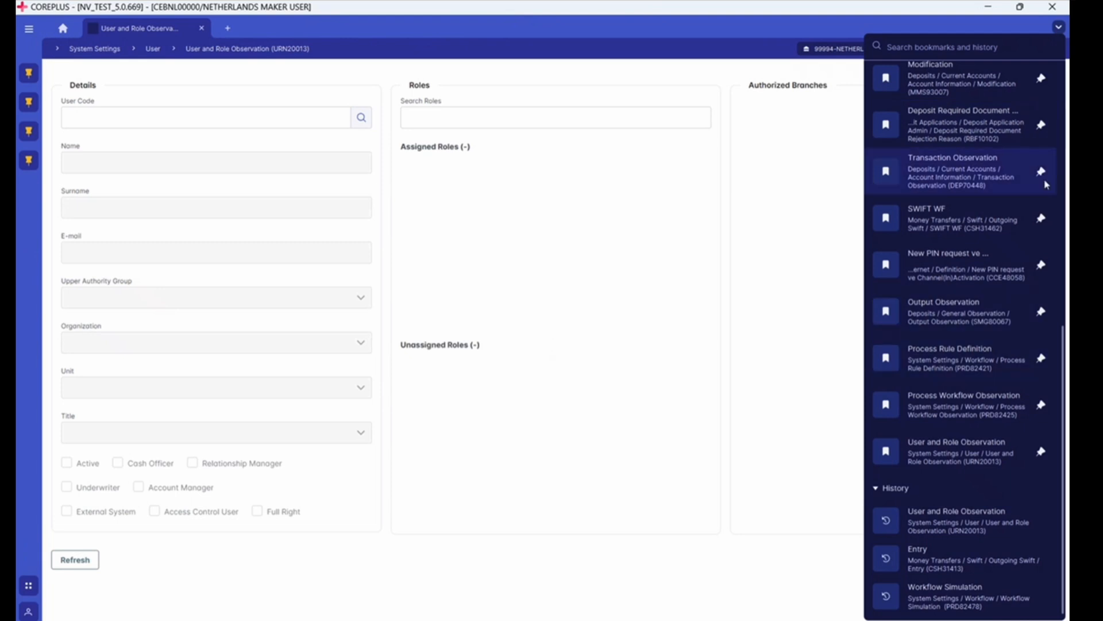
pyautogui.moveTo(1041, 269)
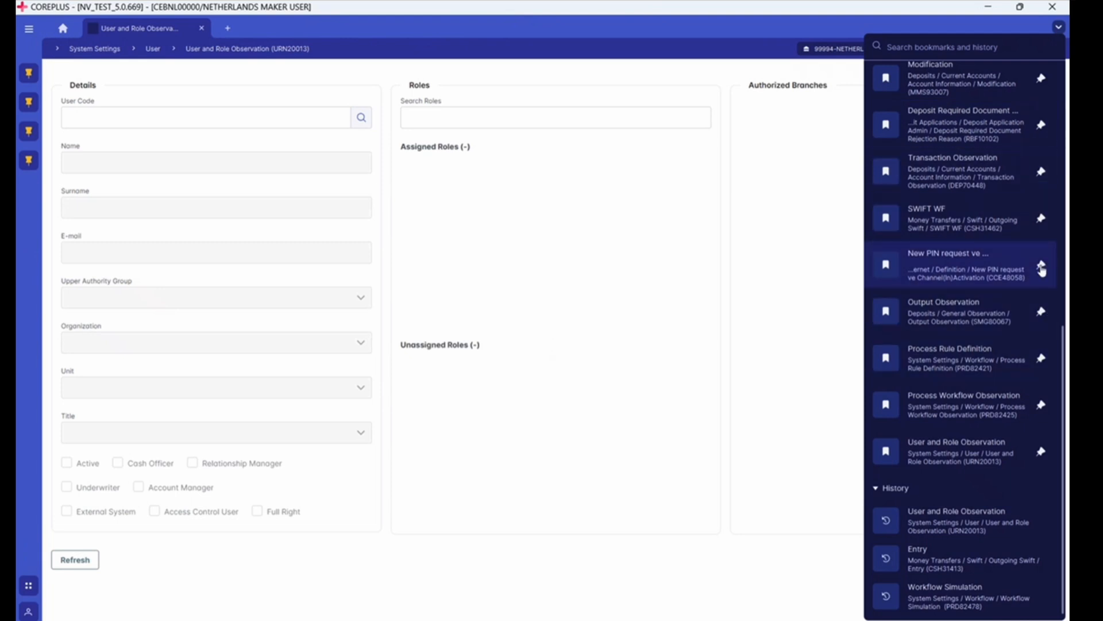
pyautogui.click(1039, 268)
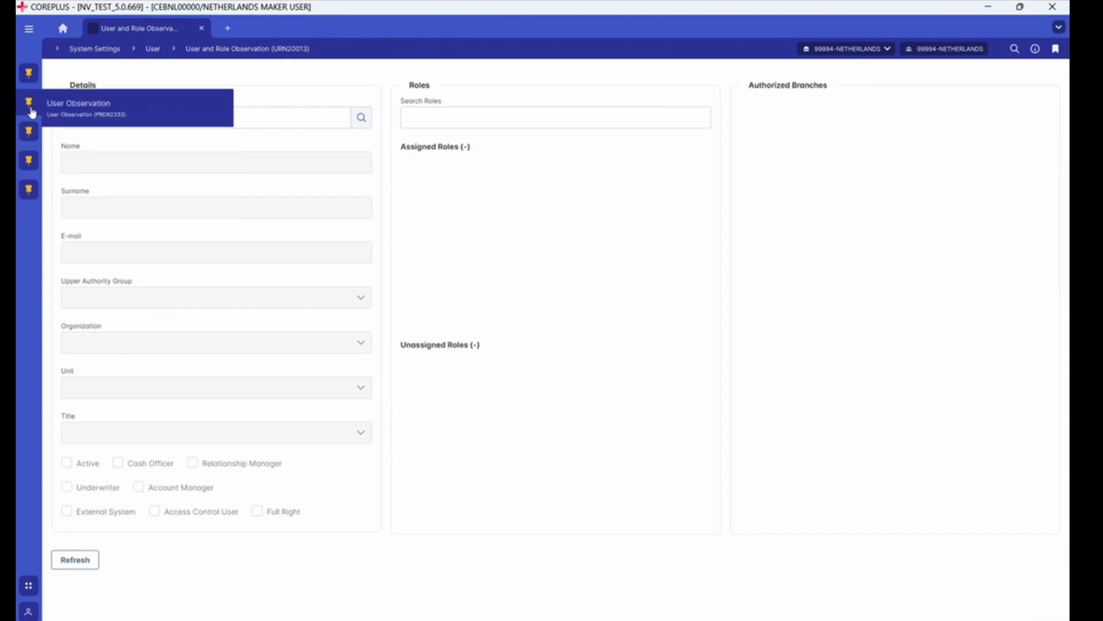
pyautogui.moveTo(440, 261)
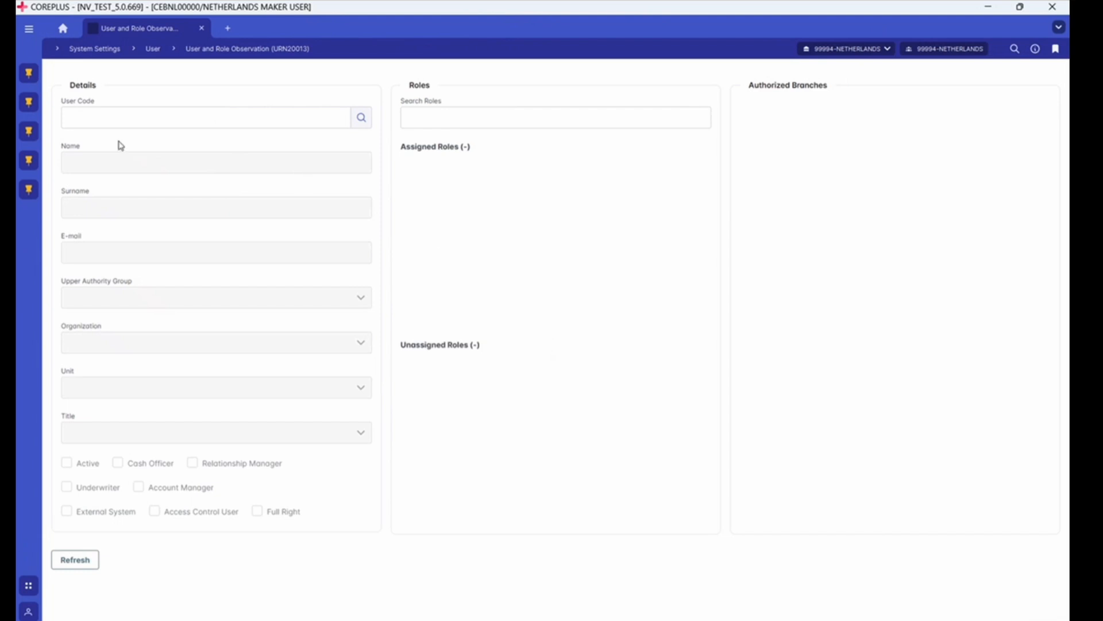
pyautogui.moveTo(27, 195)
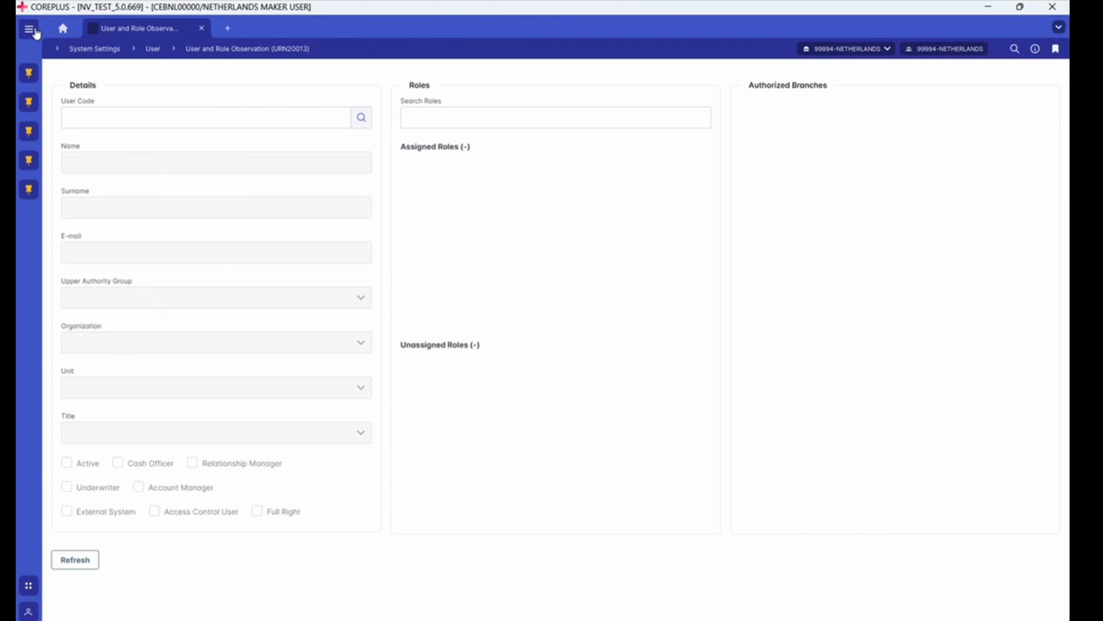
# Reach Approval Definition through System Settings > Approval from the main menu
pyautogui.click(29, 30)
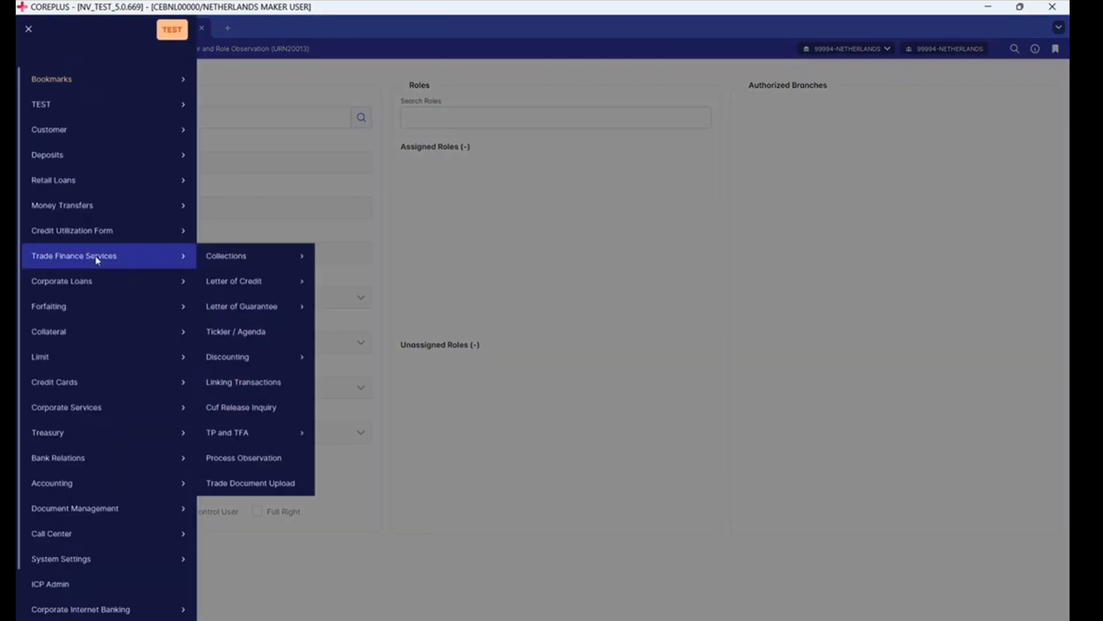
pyautogui.moveTo(245, 280)
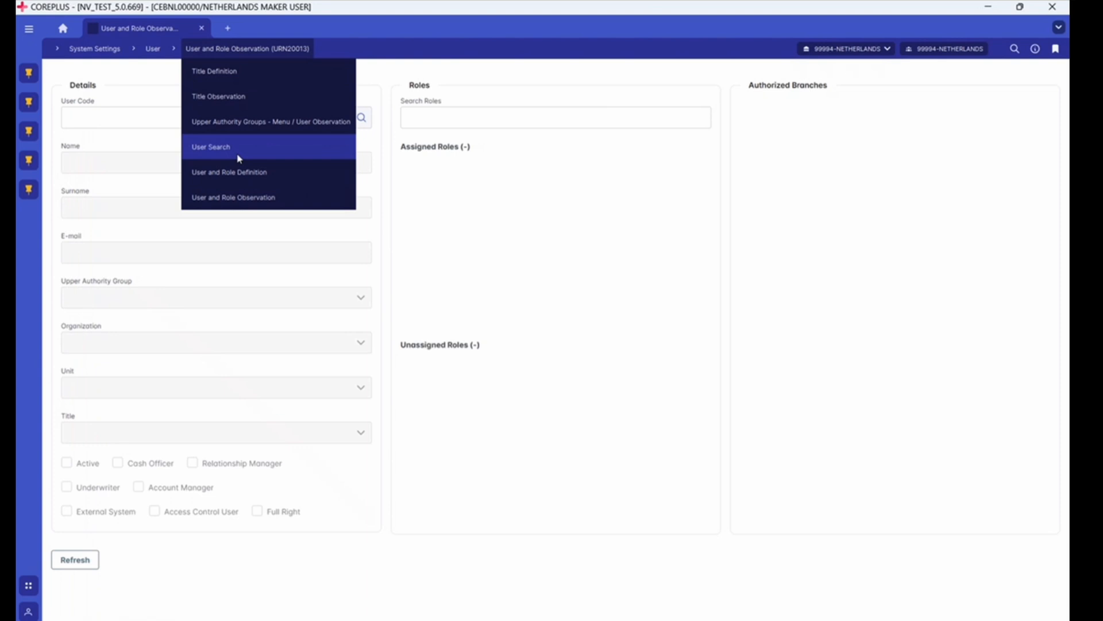
pyautogui.click(151, 48)
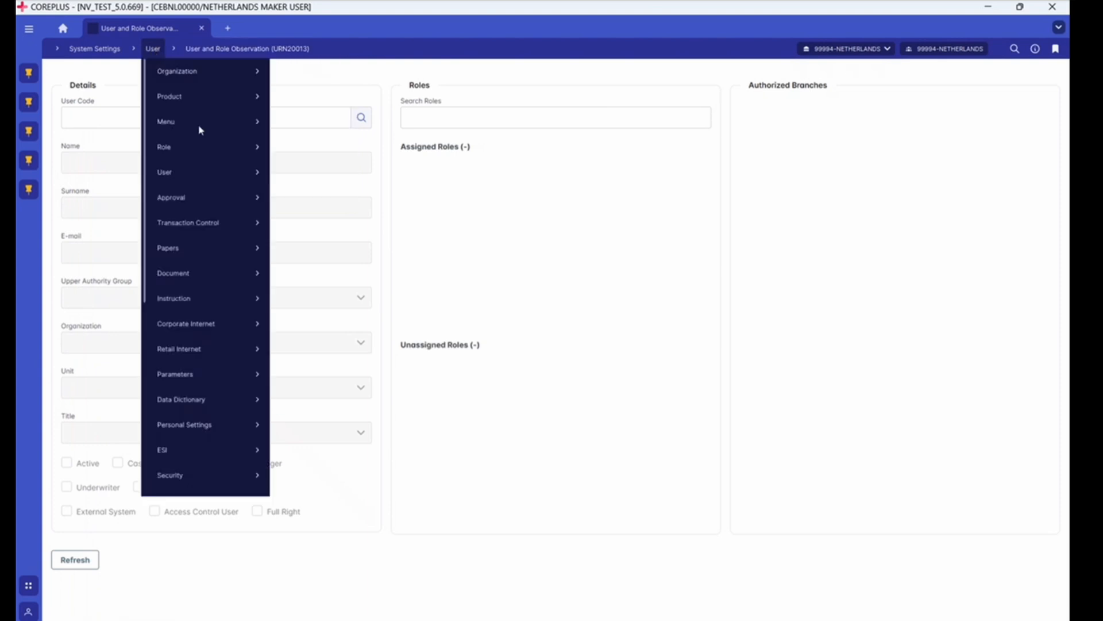
pyautogui.moveTo(170, 198)
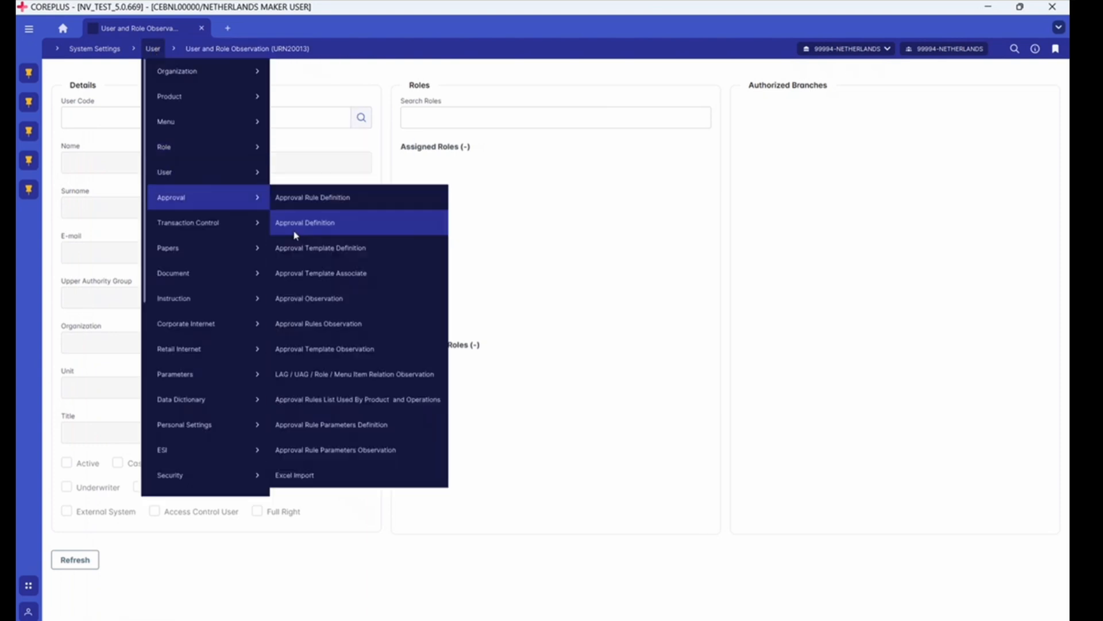
pyautogui.click(304, 223)
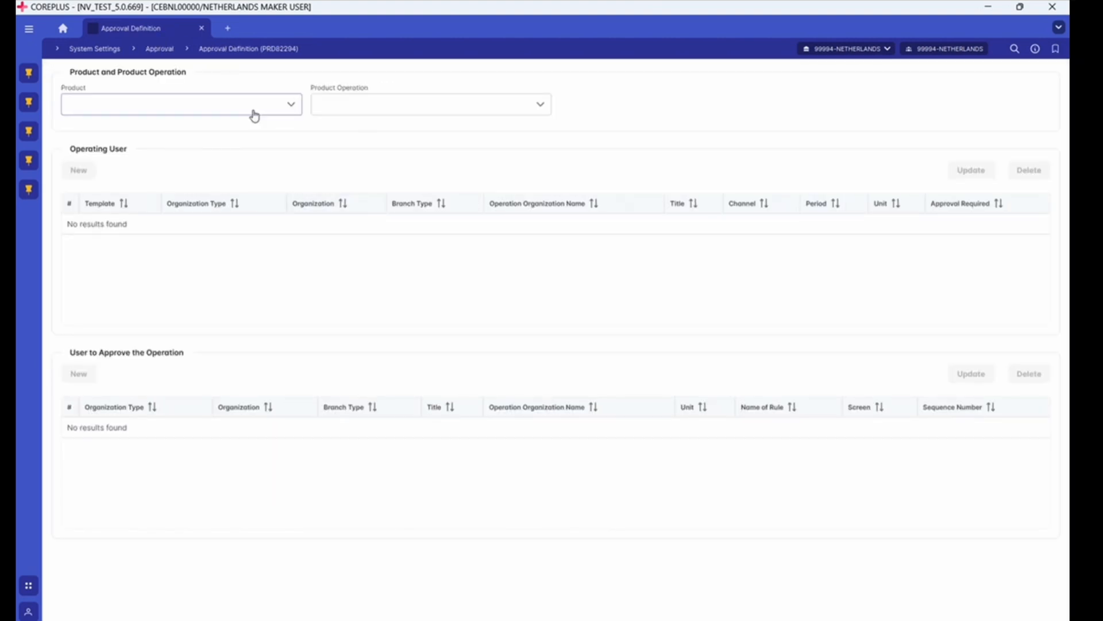
# From the Approval Definition tab, search screens and reopen User and Role Observation from recents
pyautogui.click(30, 29)
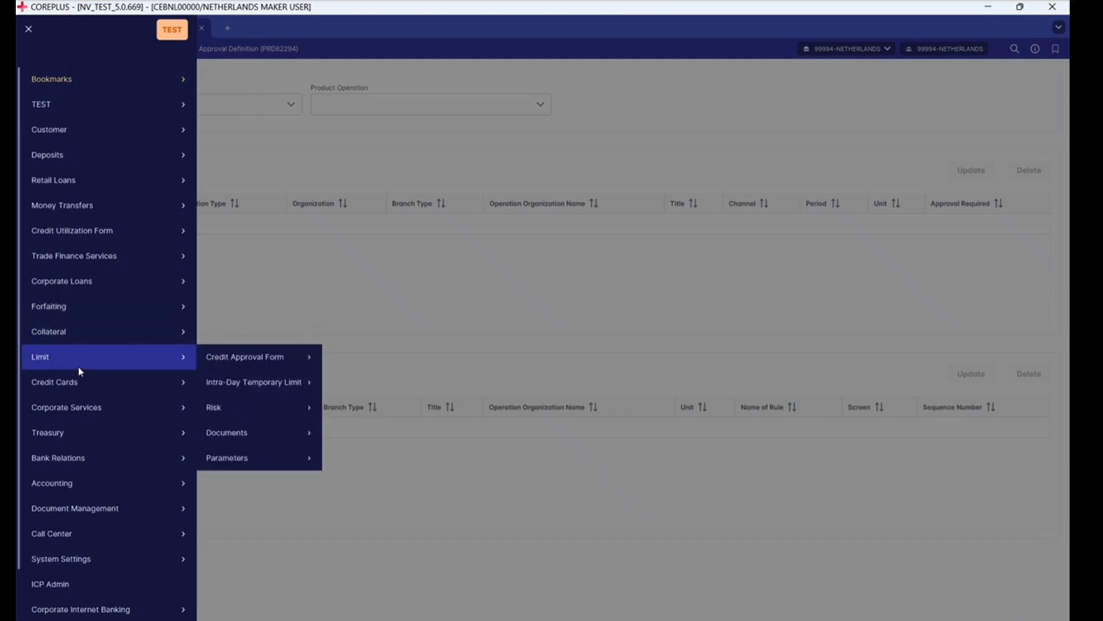
pyautogui.moveTo(89, 359)
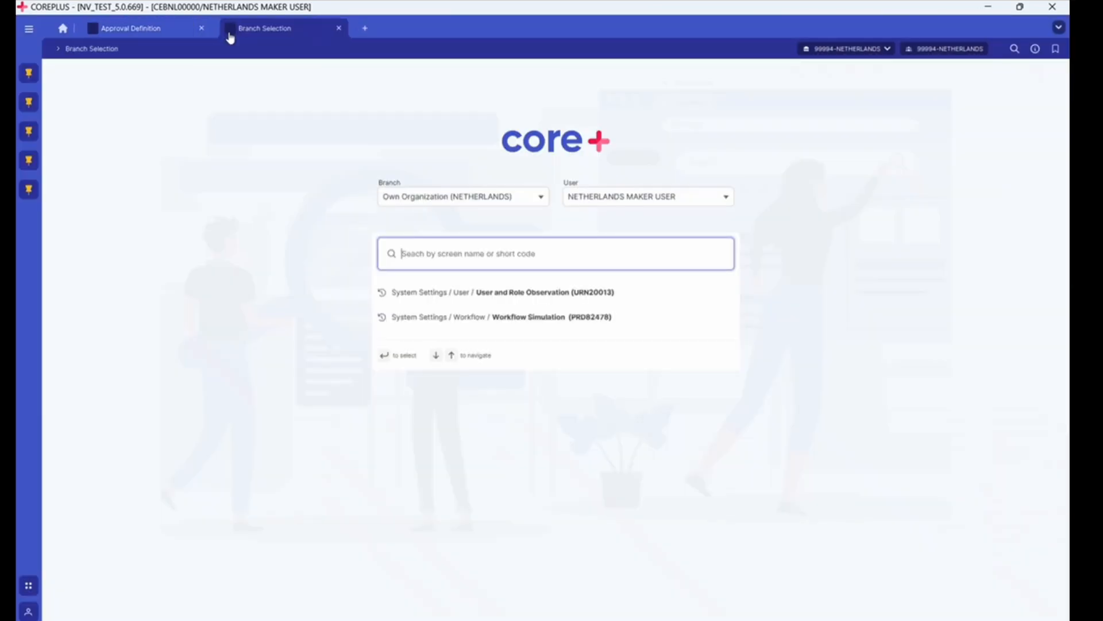
pyautogui.click(133, 27)
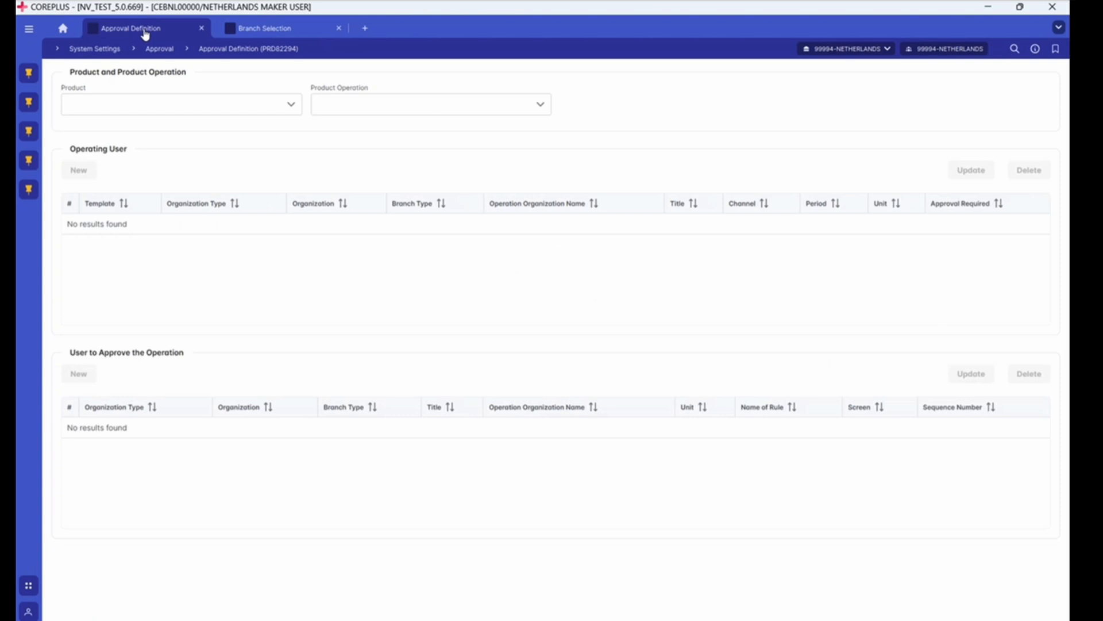
pyautogui.moveTo(662, 115)
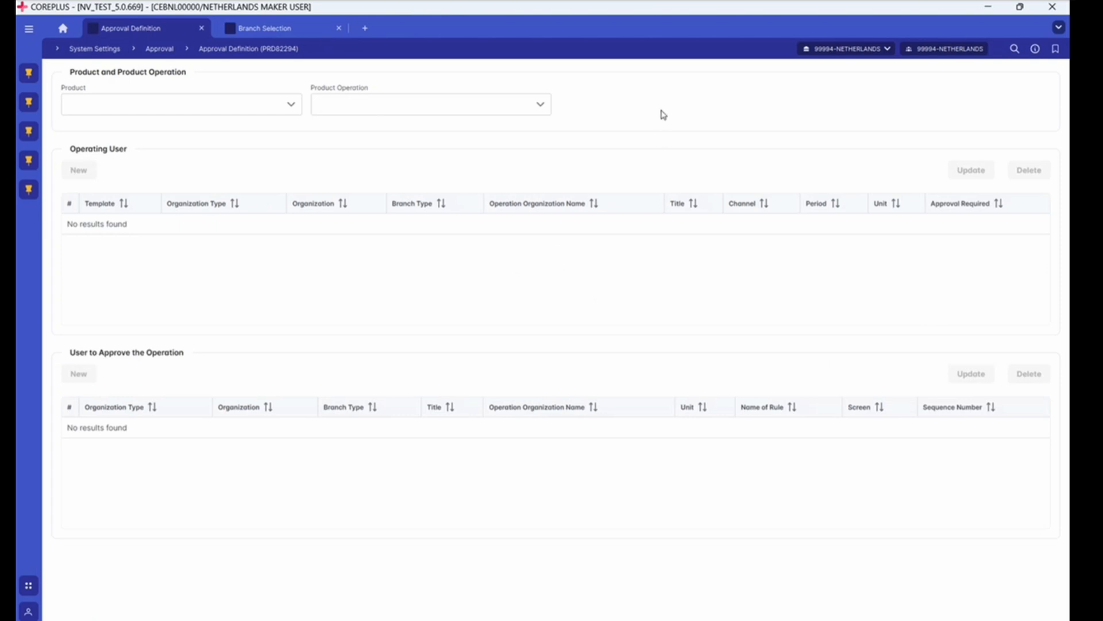
pyautogui.click(1014, 48)
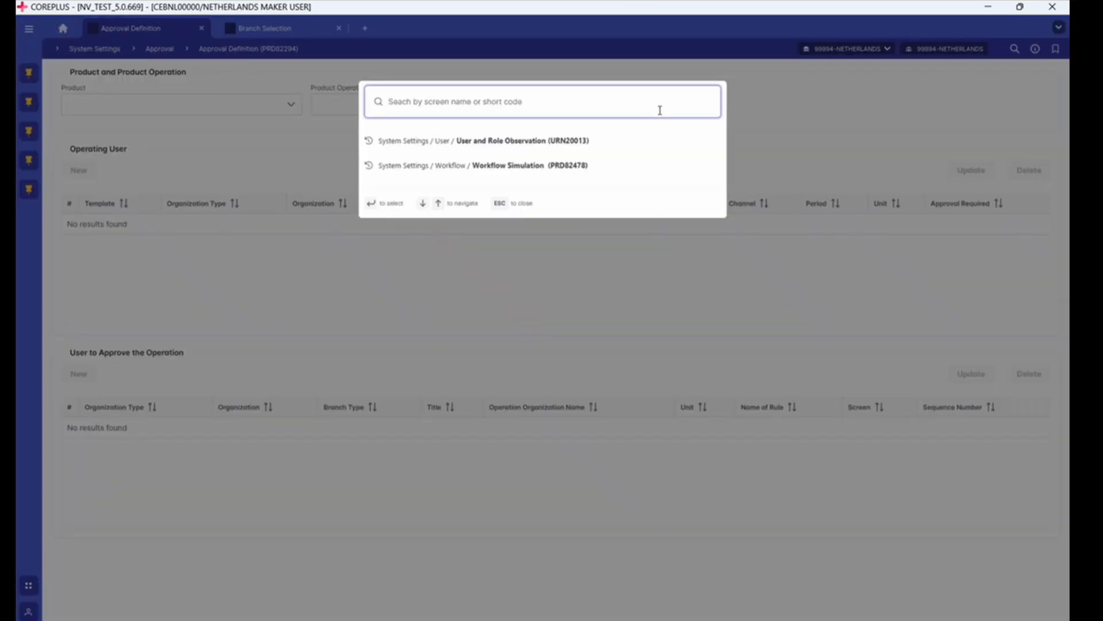
pyautogui.moveTo(345, 49)
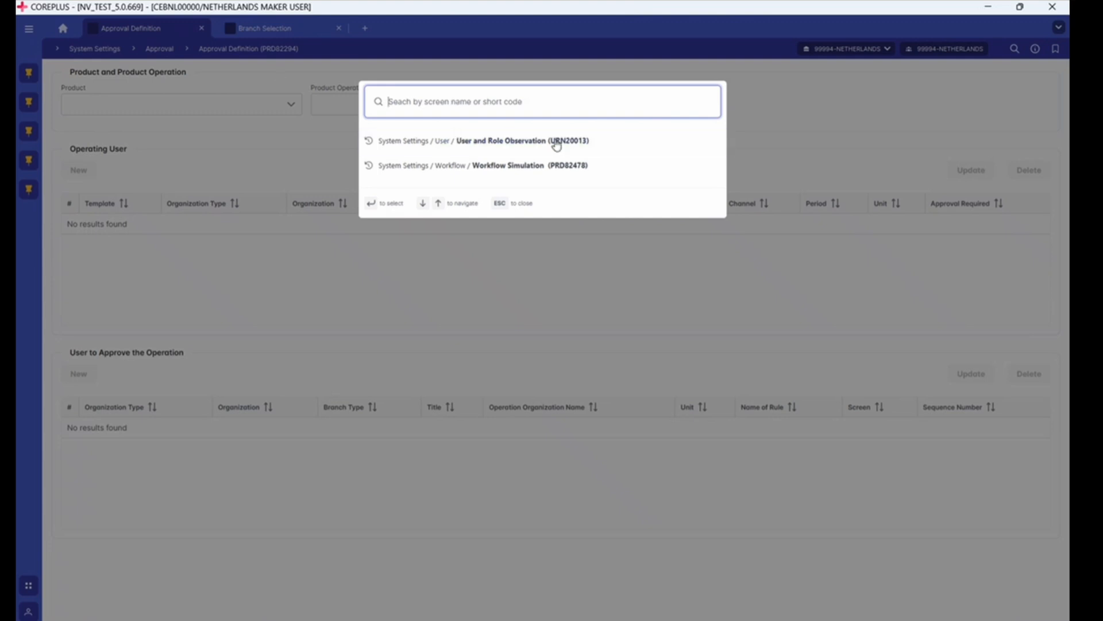
pyautogui.moveTo(497, 149)
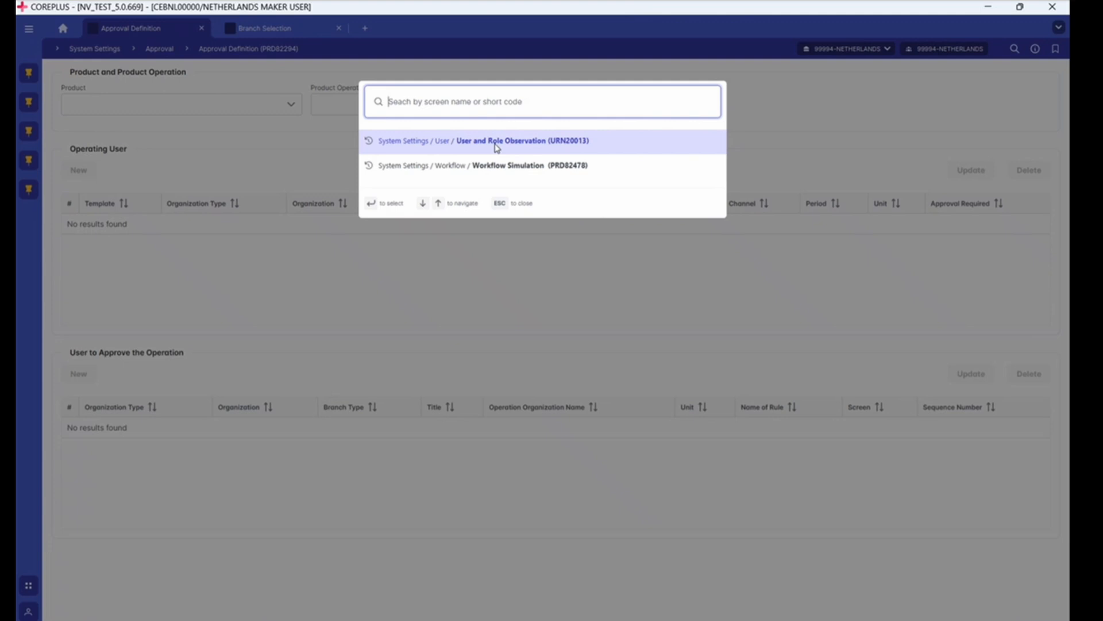
pyautogui.click(500, 140)
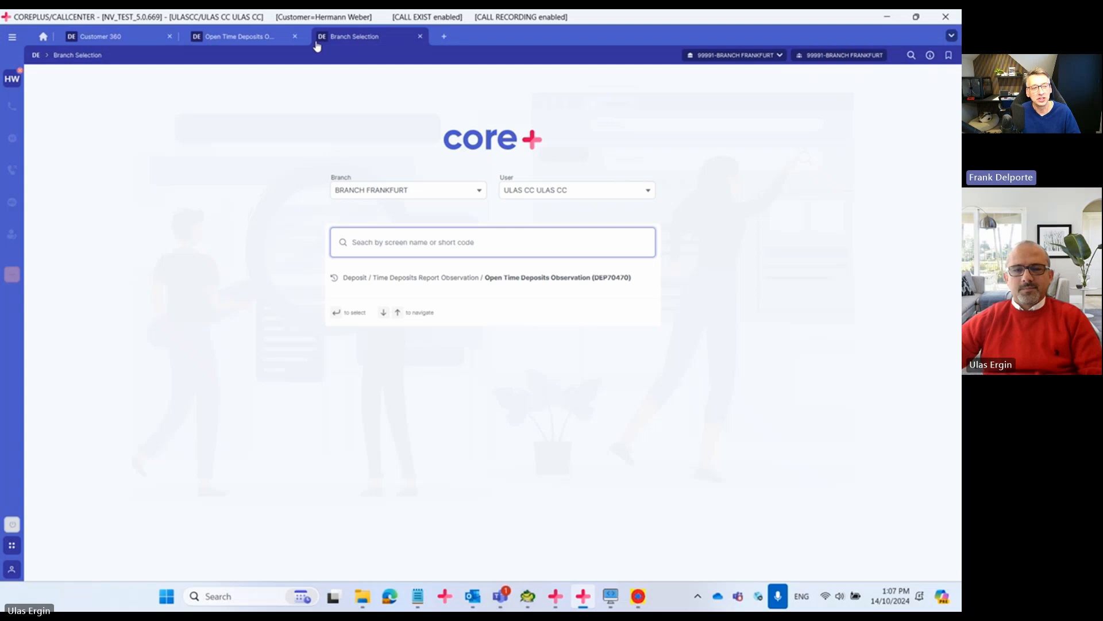
pyautogui.moveTo(239, 52)
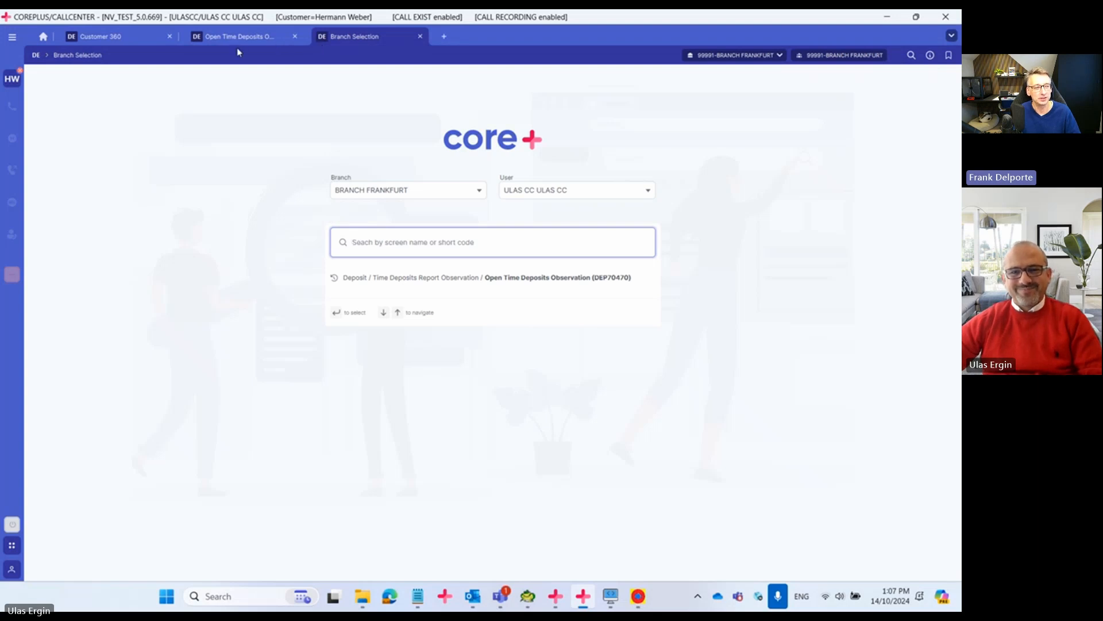
pyautogui.moveTo(631, 37)
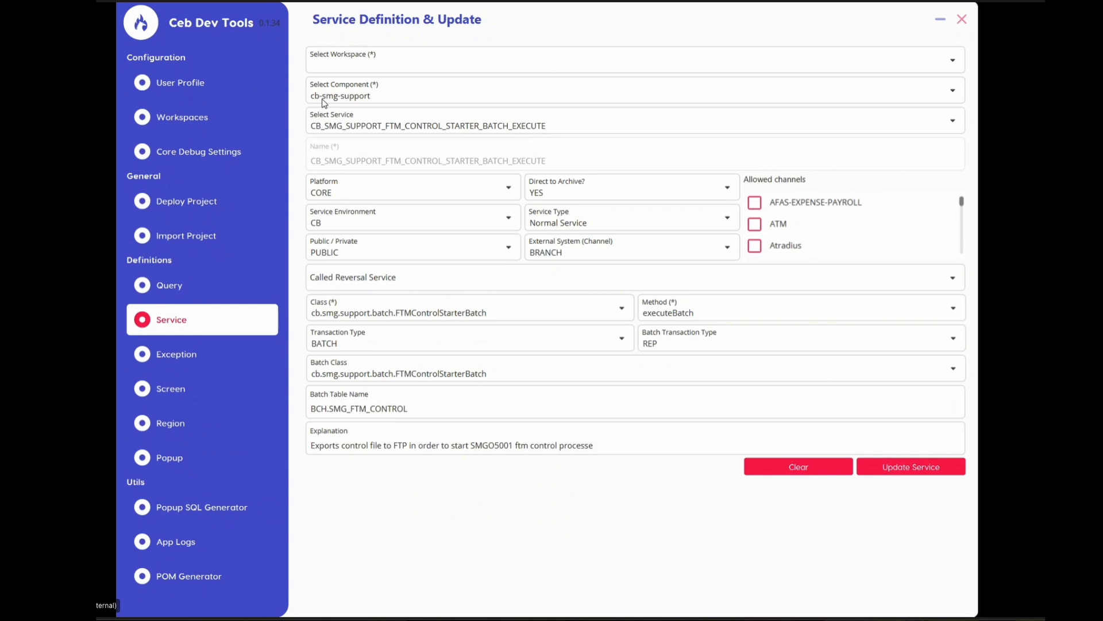
pyautogui.moveTo(179, 408)
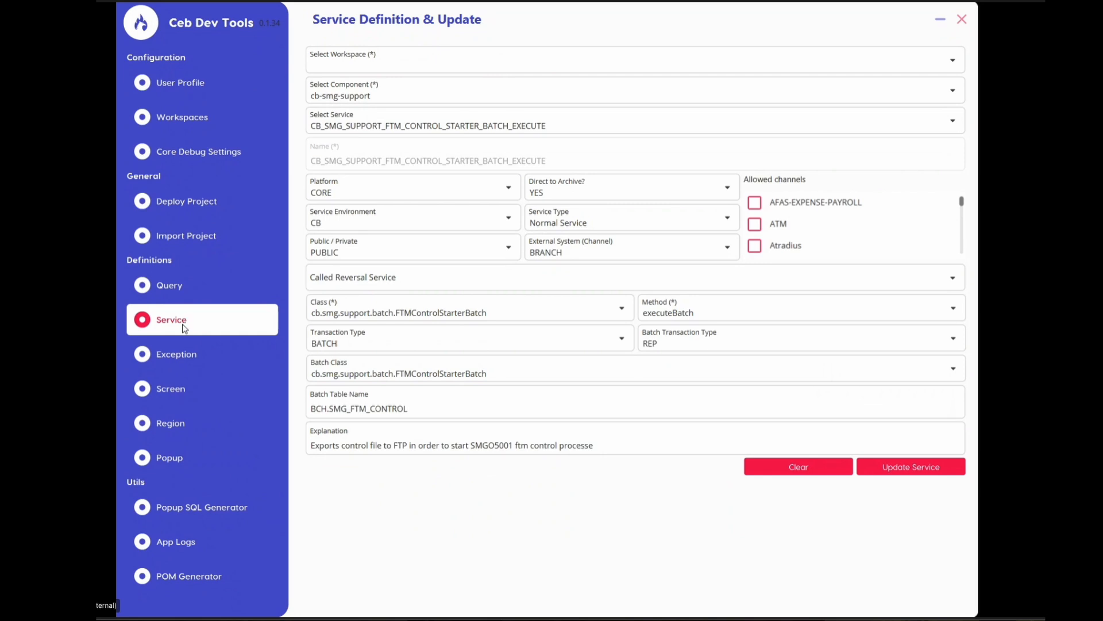
pyautogui.moveTo(189, 325)
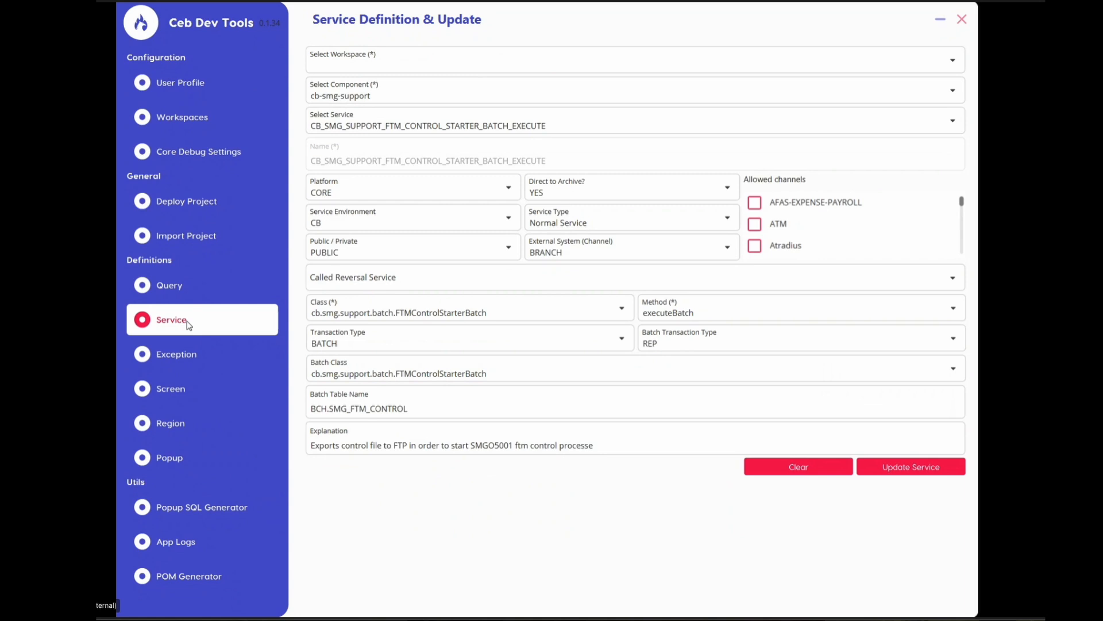
pyautogui.moveTo(193, 329)
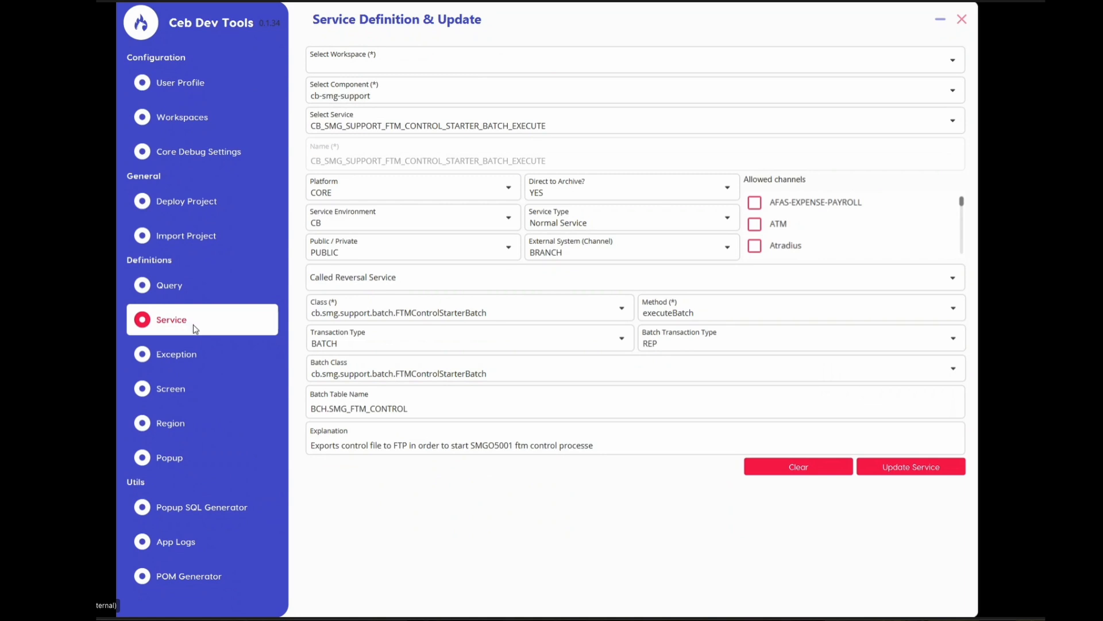
pyautogui.moveTo(151, 285)
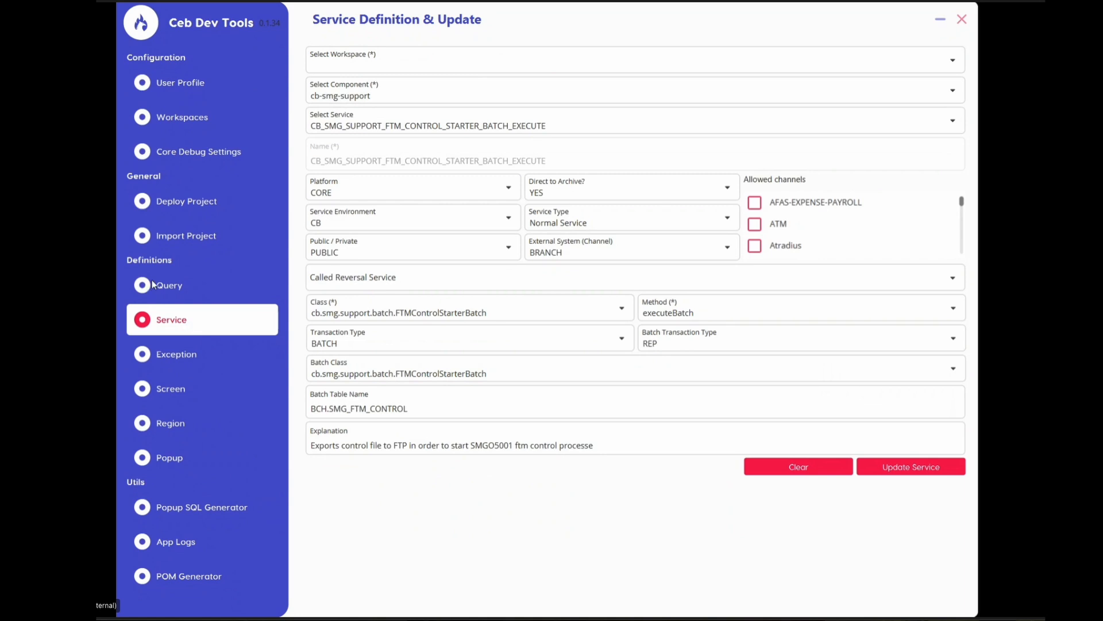
pyautogui.moveTo(177, 294)
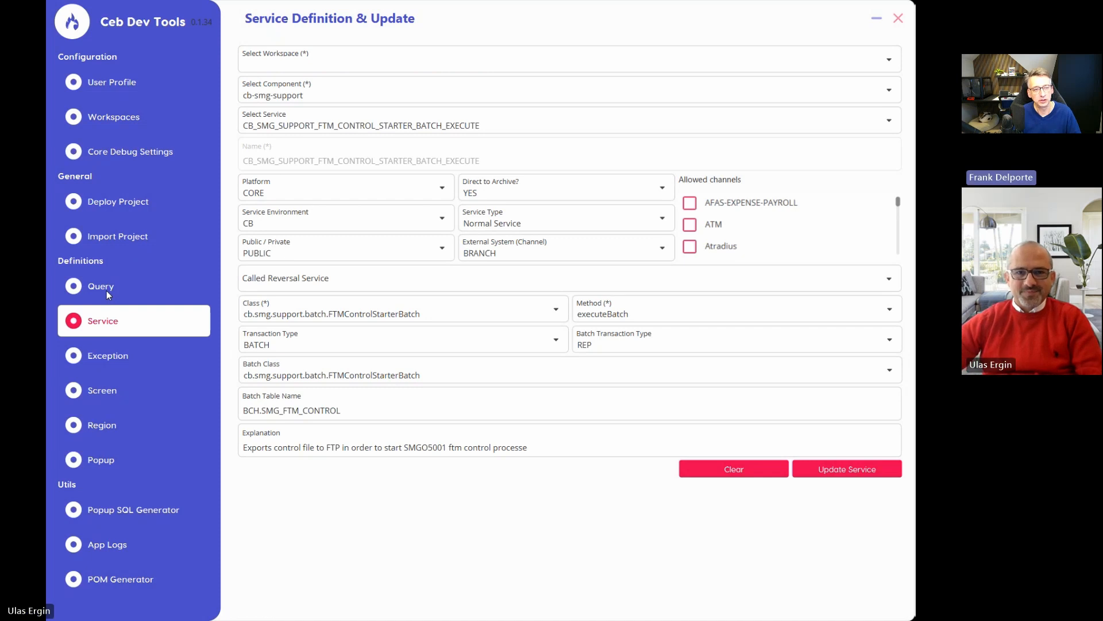
pyautogui.moveTo(96, 270)
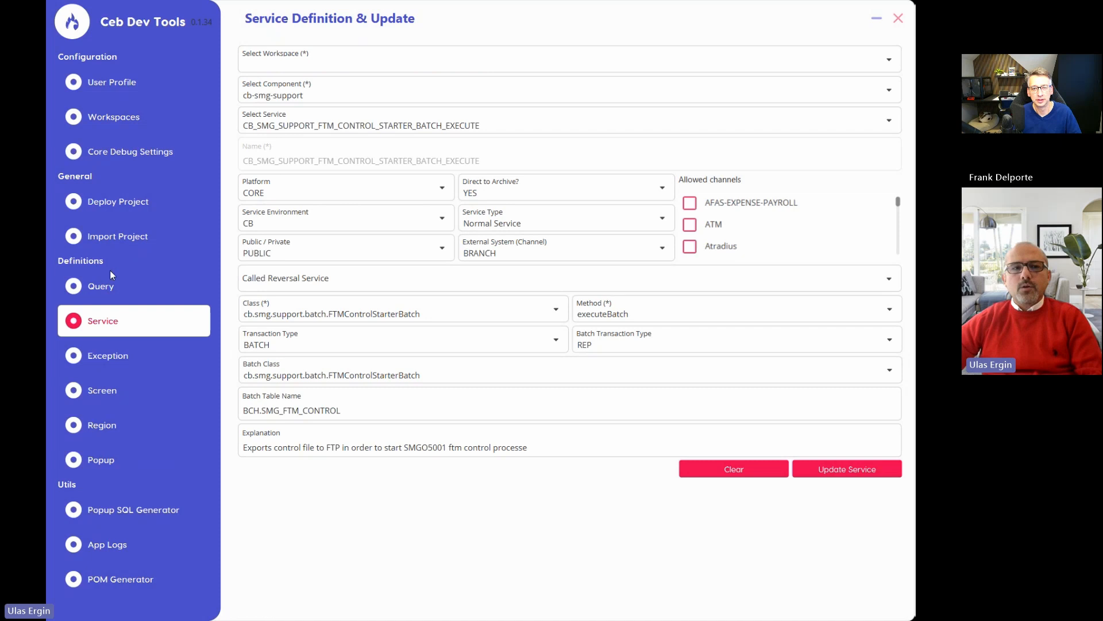
# Switch from the batch service to the empty Exception Definition & Update form
pyautogui.click(108, 357)
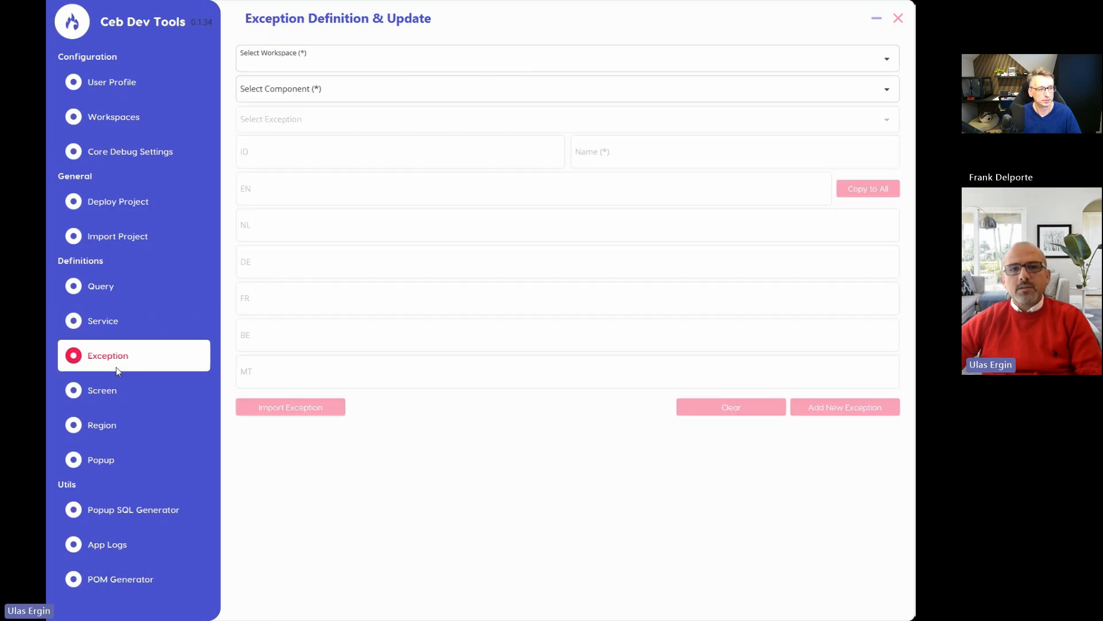
# Load CB_SMG_SUPPORT_GENERIC_SUBMIT_BATCH from the cb-smg-support component on the Service Definition form
pyautogui.click(101, 391)
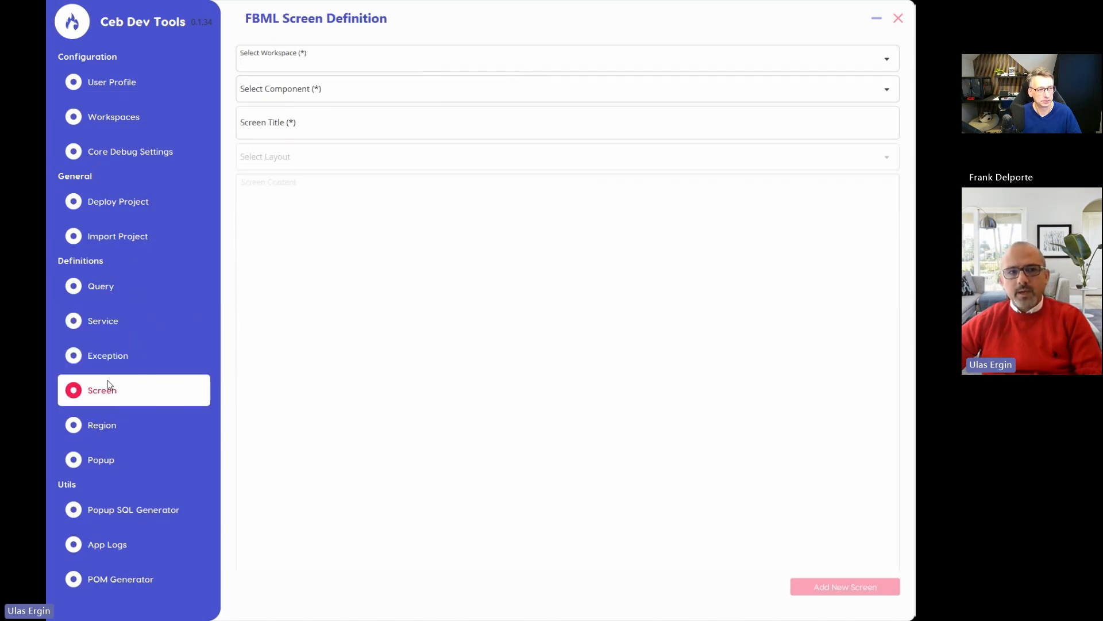
pyautogui.click(102, 320)
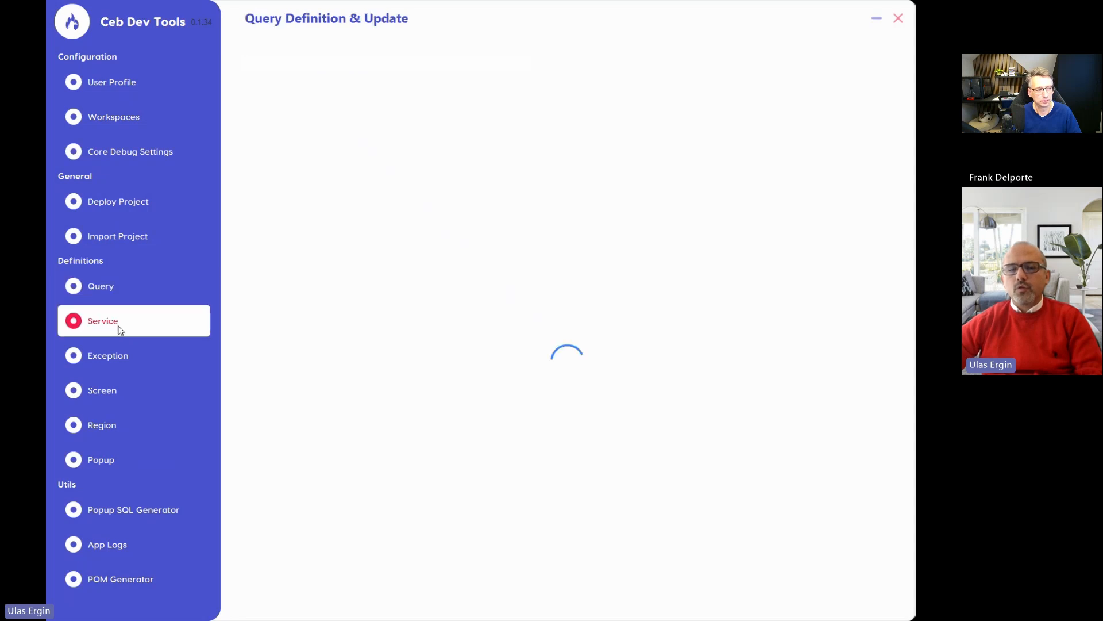
pyautogui.click(102, 320)
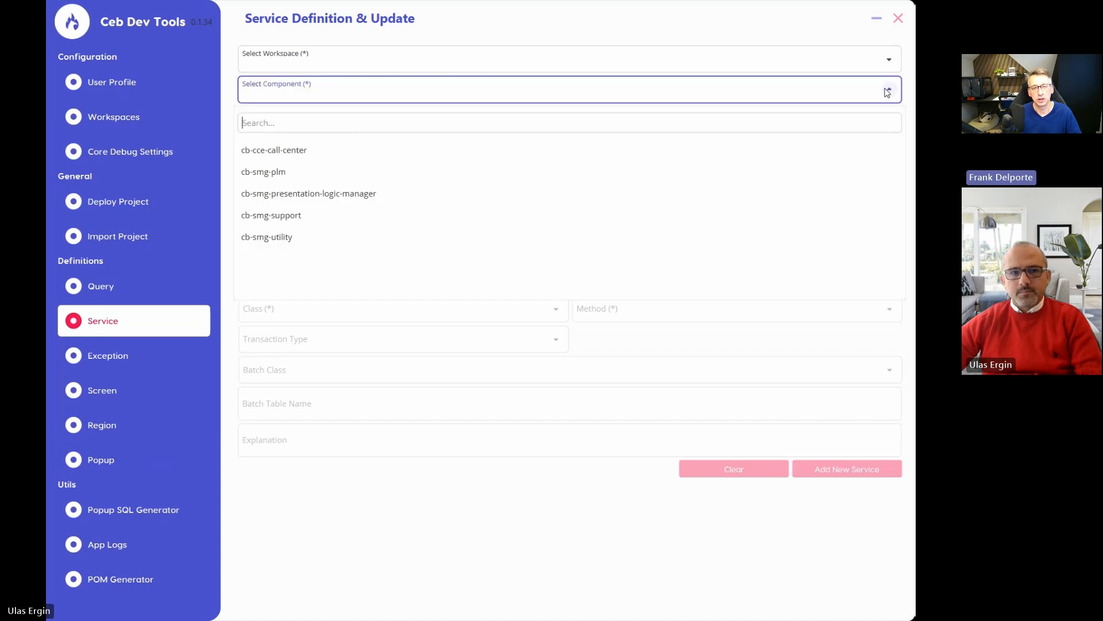
pyautogui.click(271, 215)
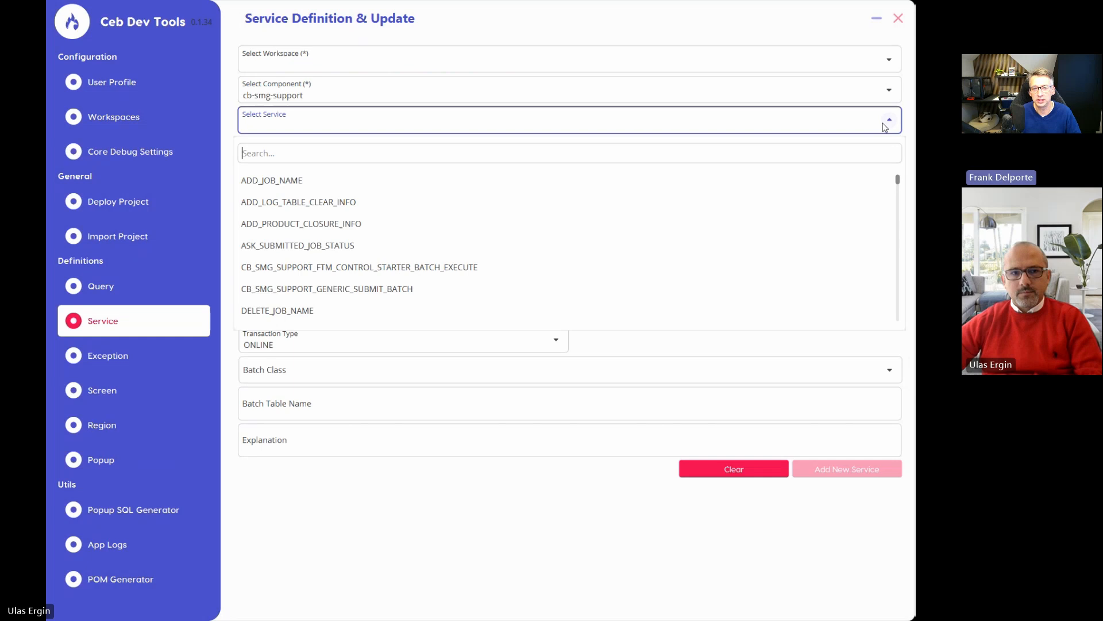
pyautogui.click(326, 288)
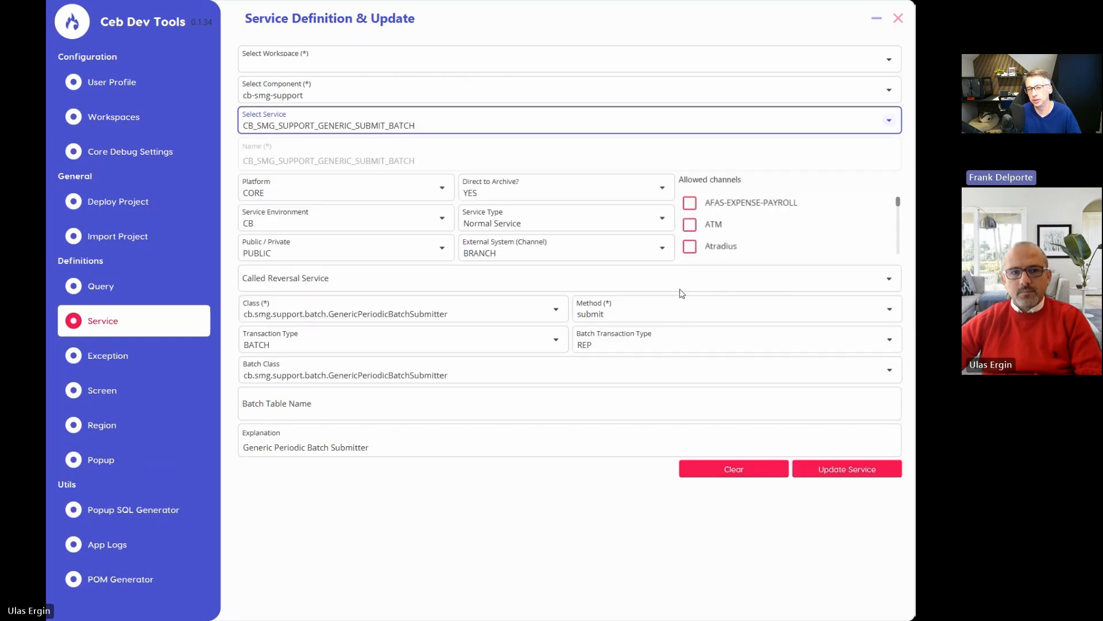
pyautogui.moveTo(678, 272)
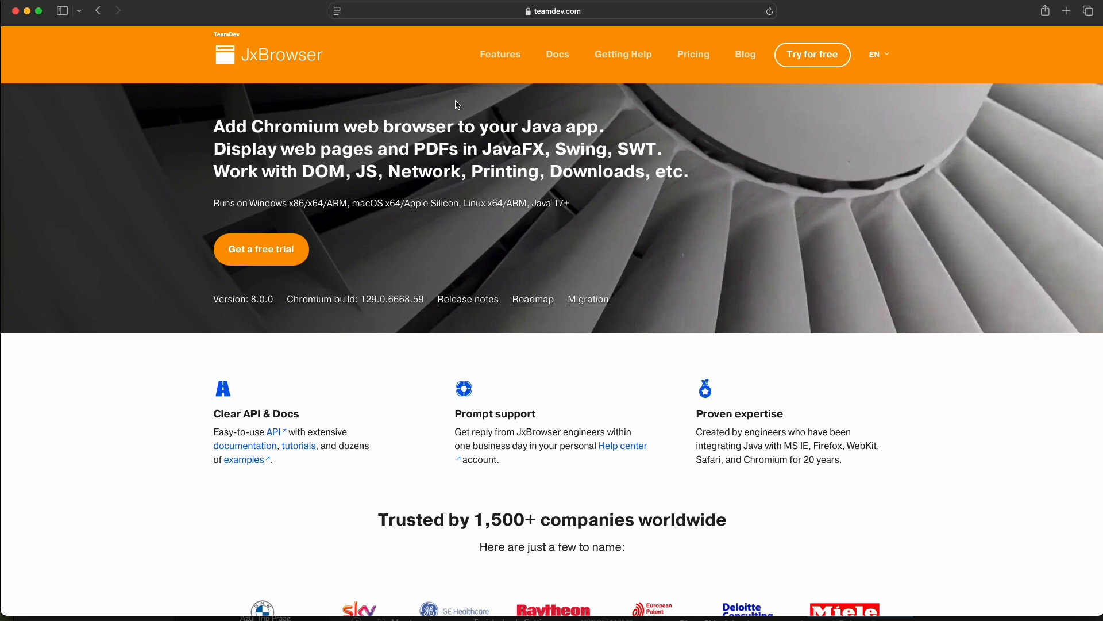
# Highlight the 'add Chromium to Java' headline and scroll through the feature cards to the Standard Support and Premium Services plans
pyautogui.moveTo(214, 126); pyautogui.dragTo(556, 132)
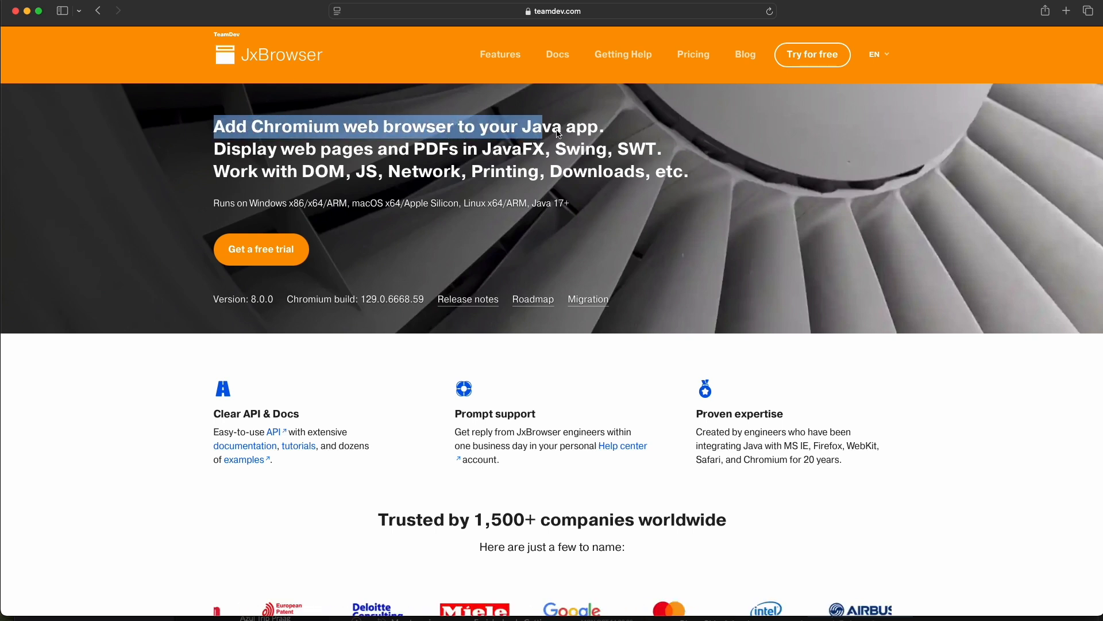
pyautogui.scroll(-3)
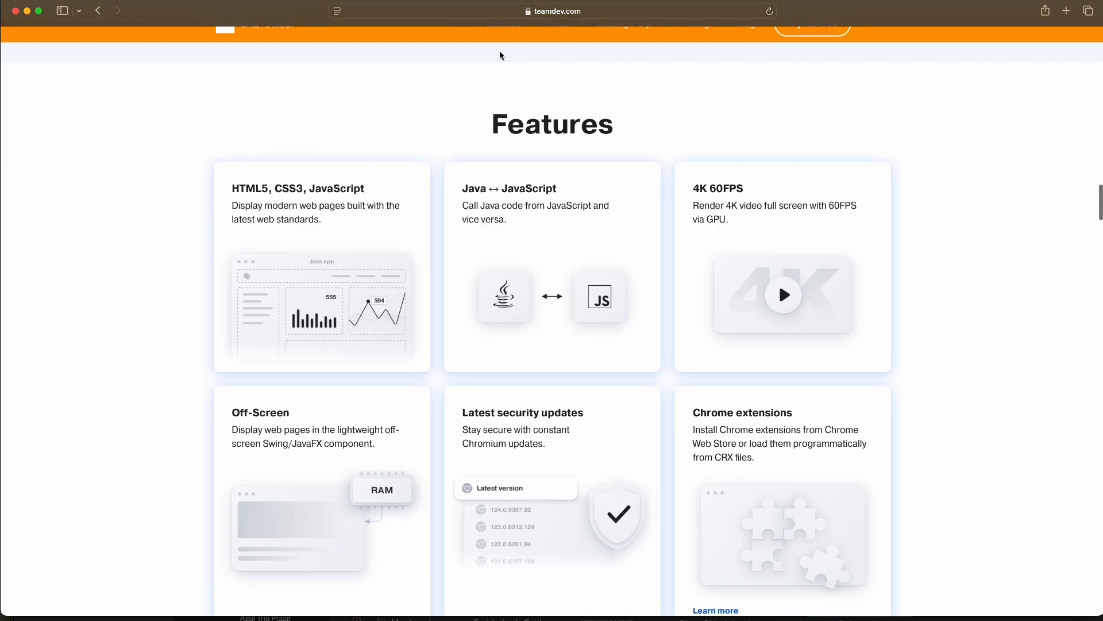
pyautogui.scroll(-3)
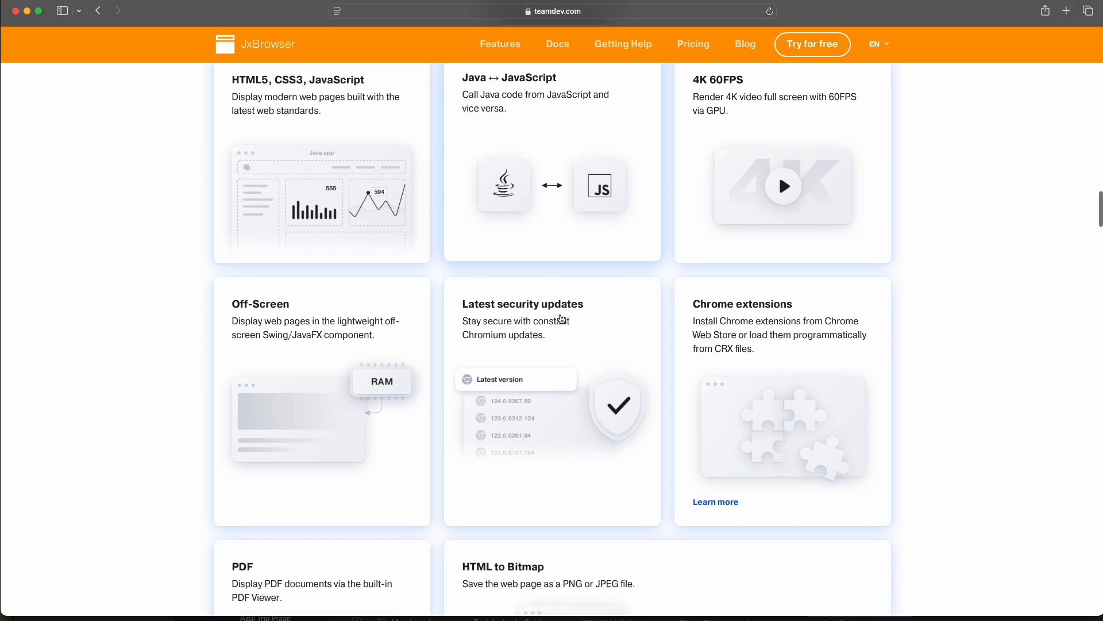
pyautogui.scroll(-3)
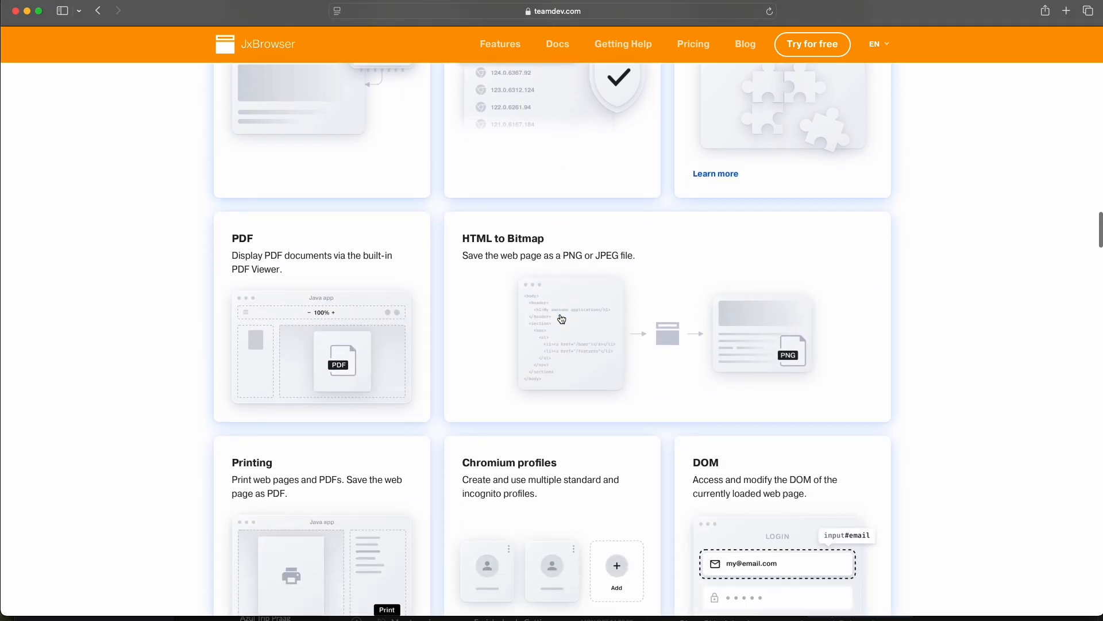
pyautogui.scroll(-3)
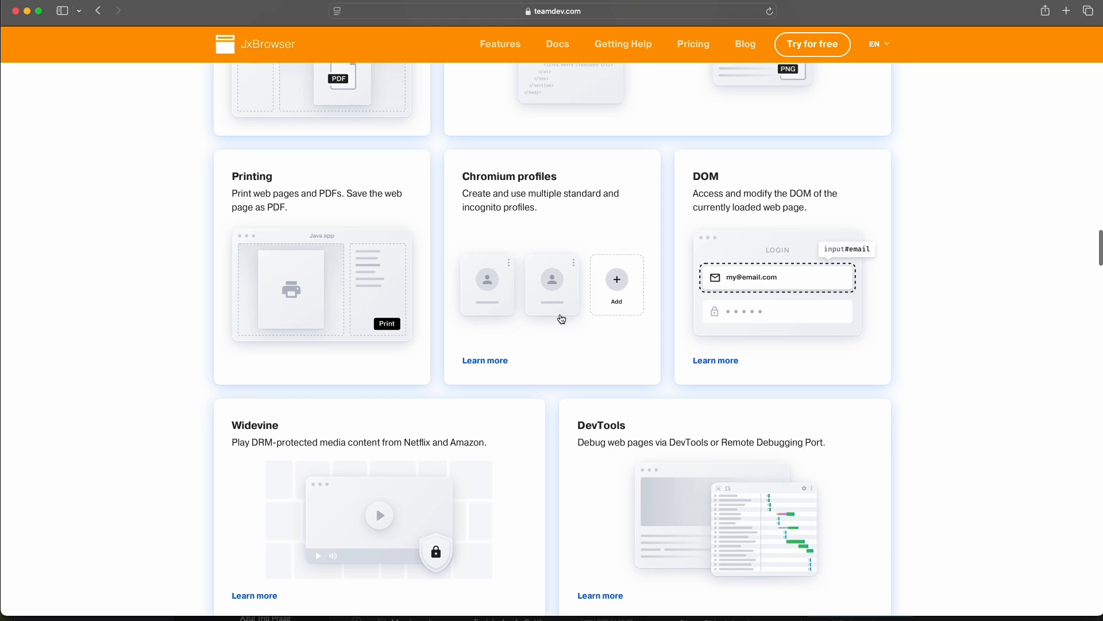
pyautogui.scroll(-3)
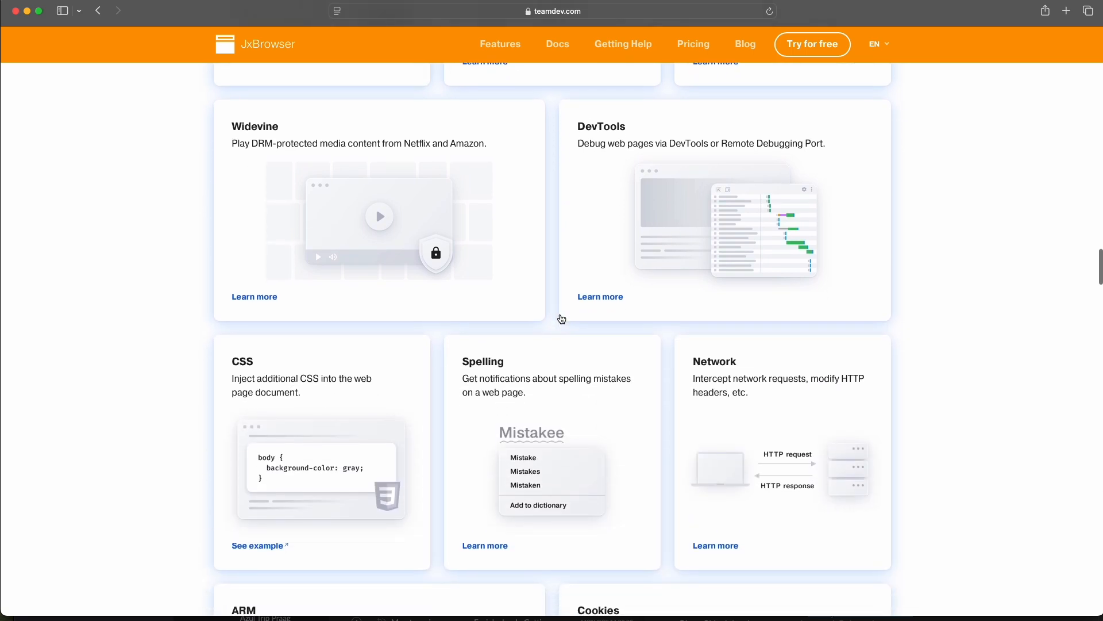
pyautogui.scroll(-3)
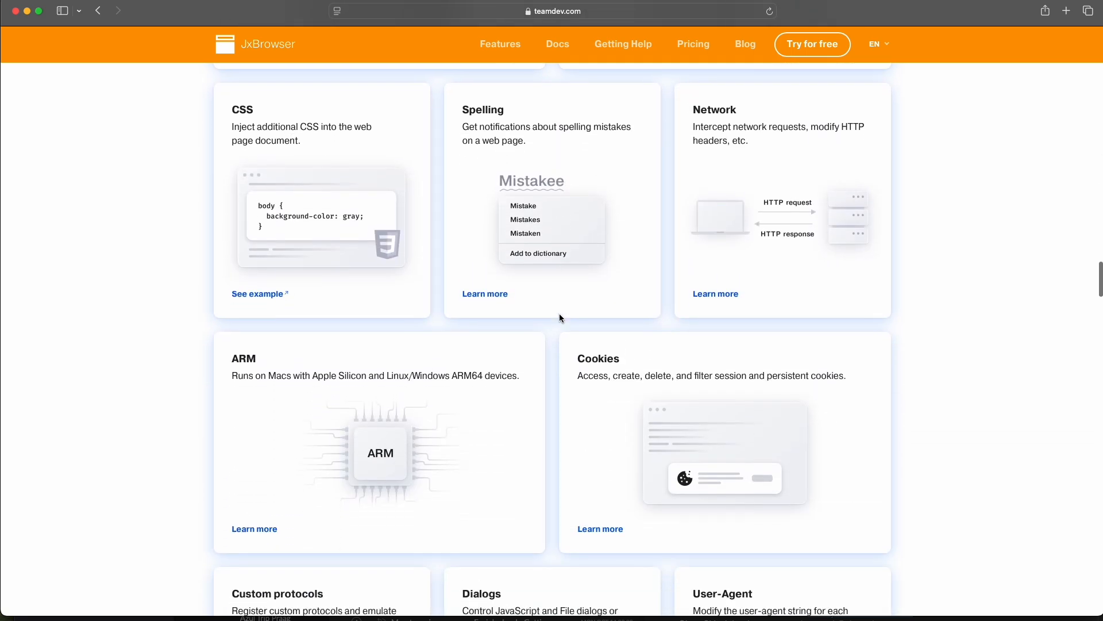
pyautogui.scroll(-3)
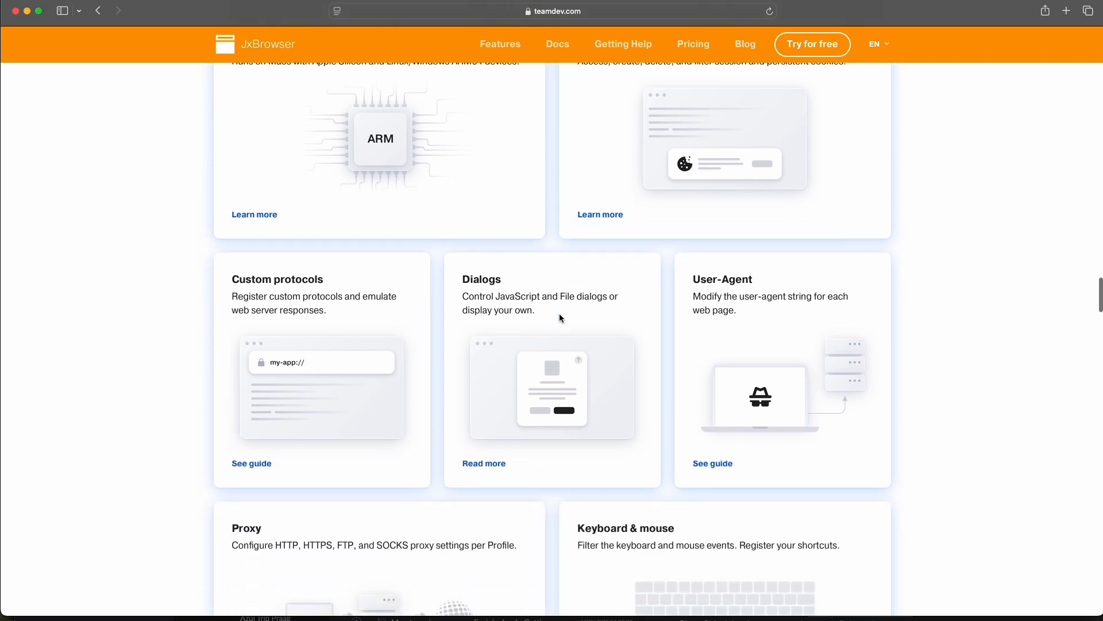
pyautogui.scroll(-3)
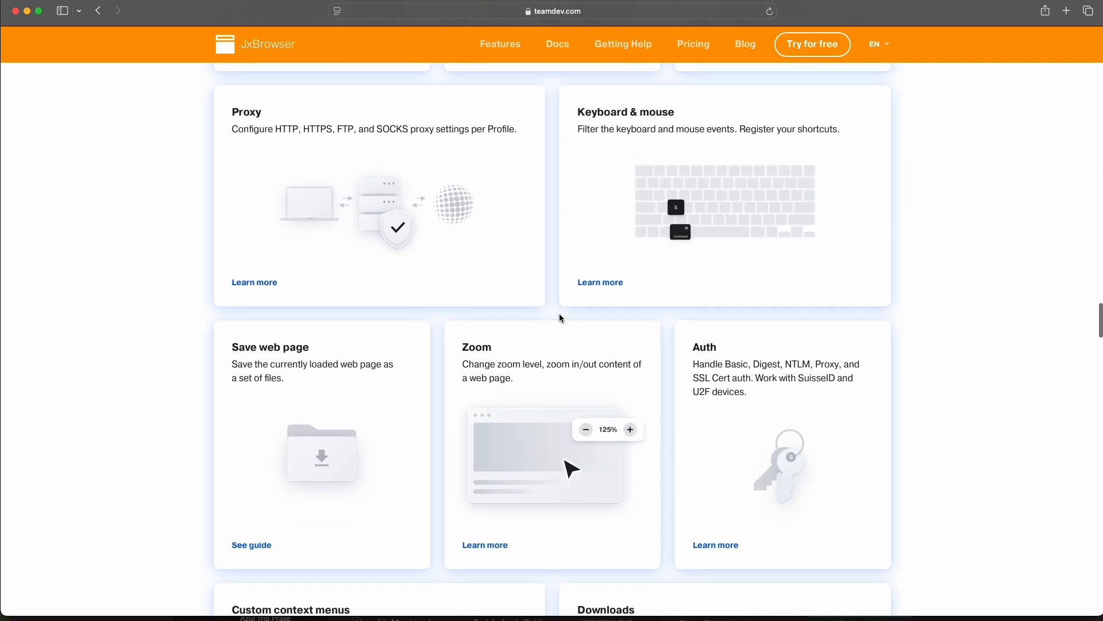
pyautogui.scroll(-3)
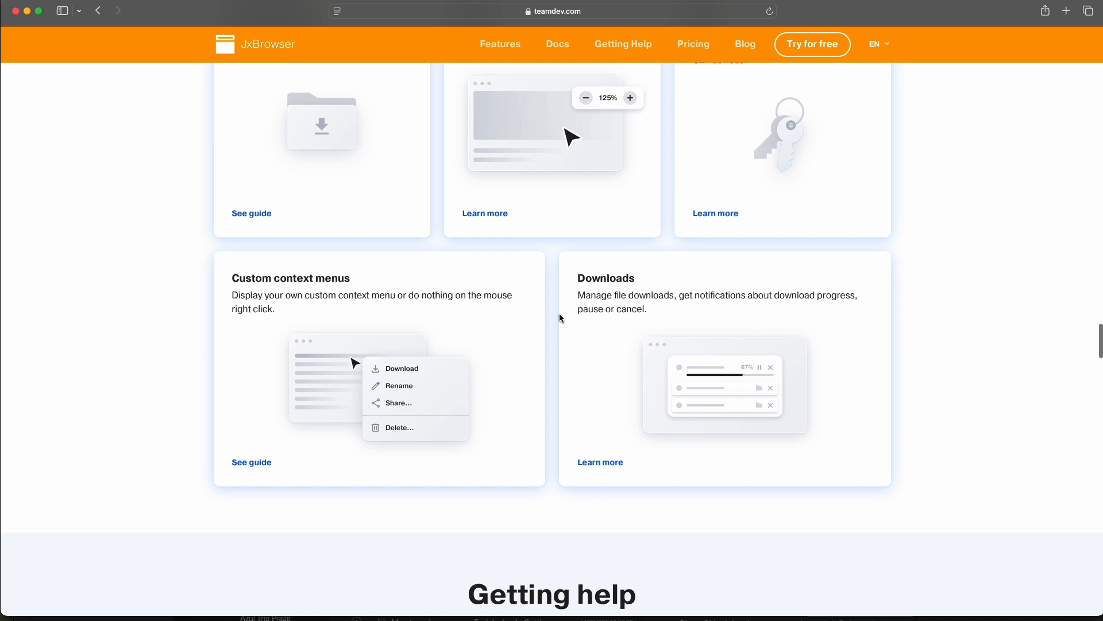
pyautogui.scroll(-3)
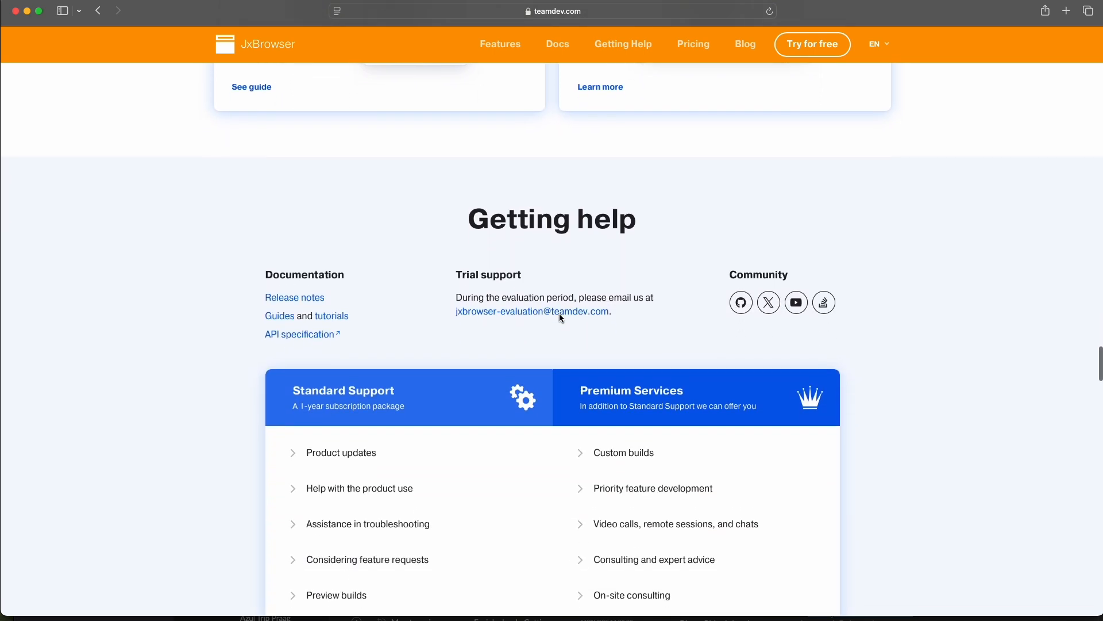
pyautogui.scroll(-3)
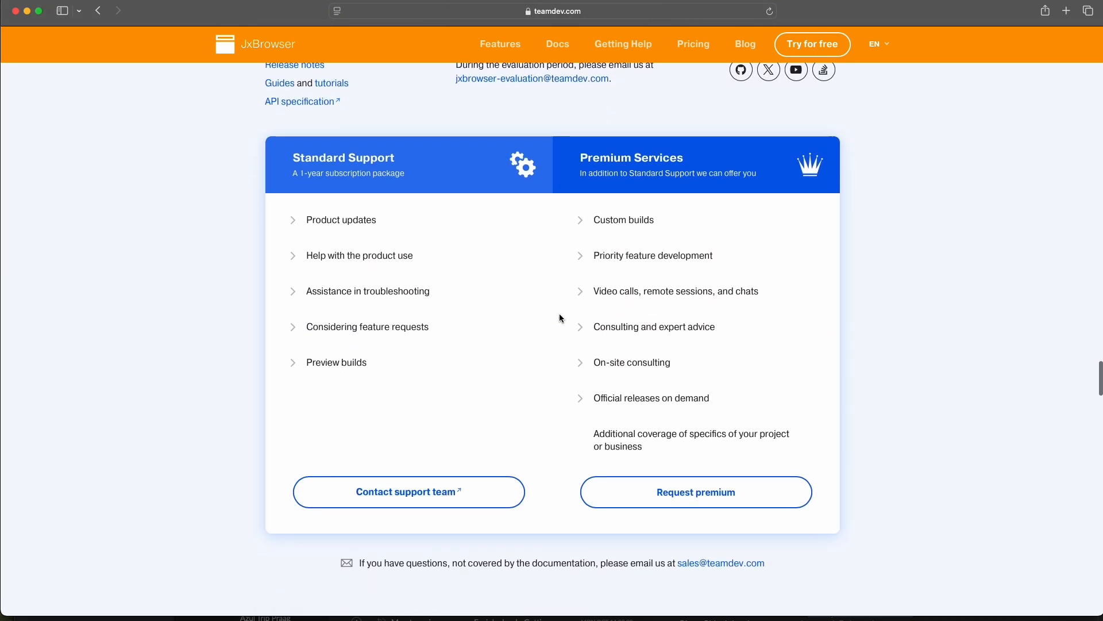
pyautogui.scroll(-3)
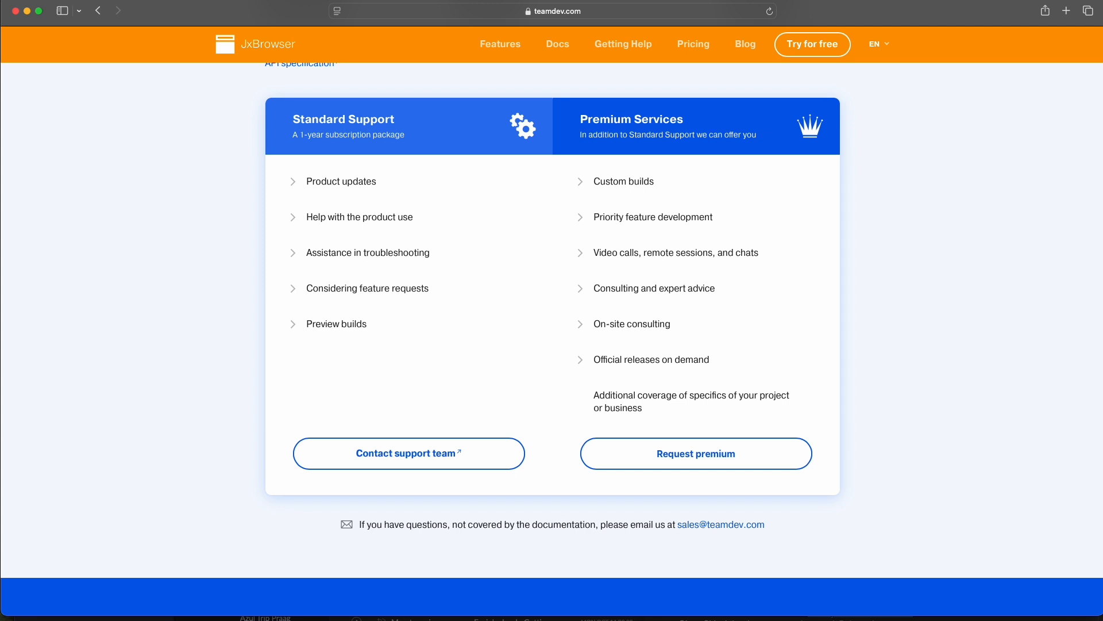